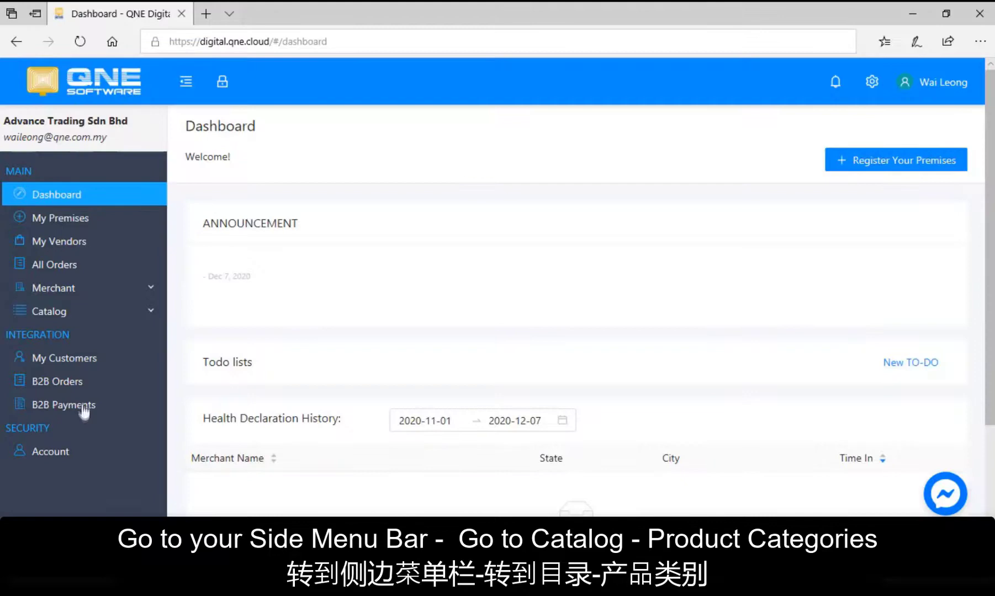
Go to the empty Product Categories page under Catalog.
click(48, 312)
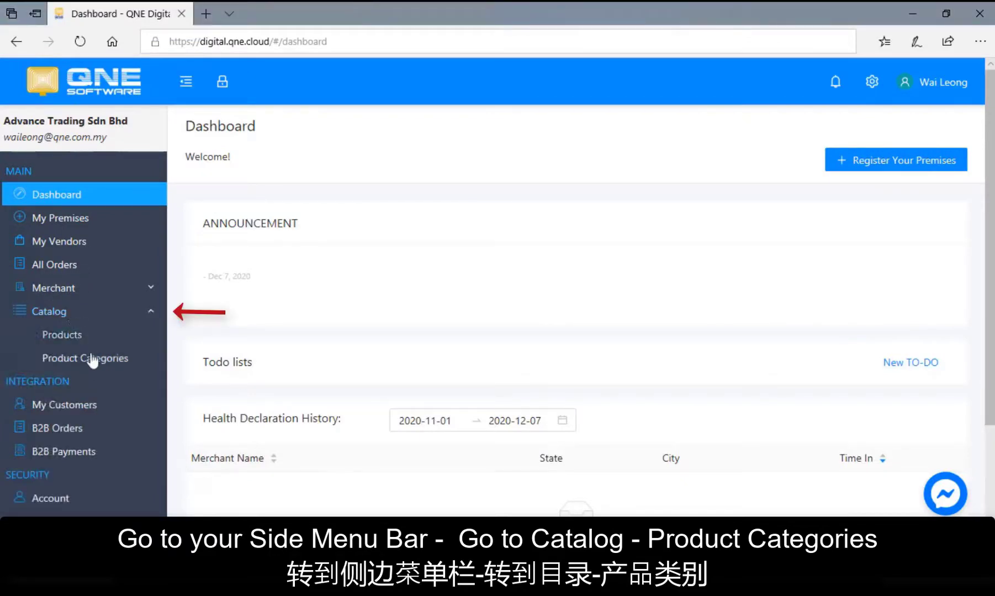
click(87, 359)
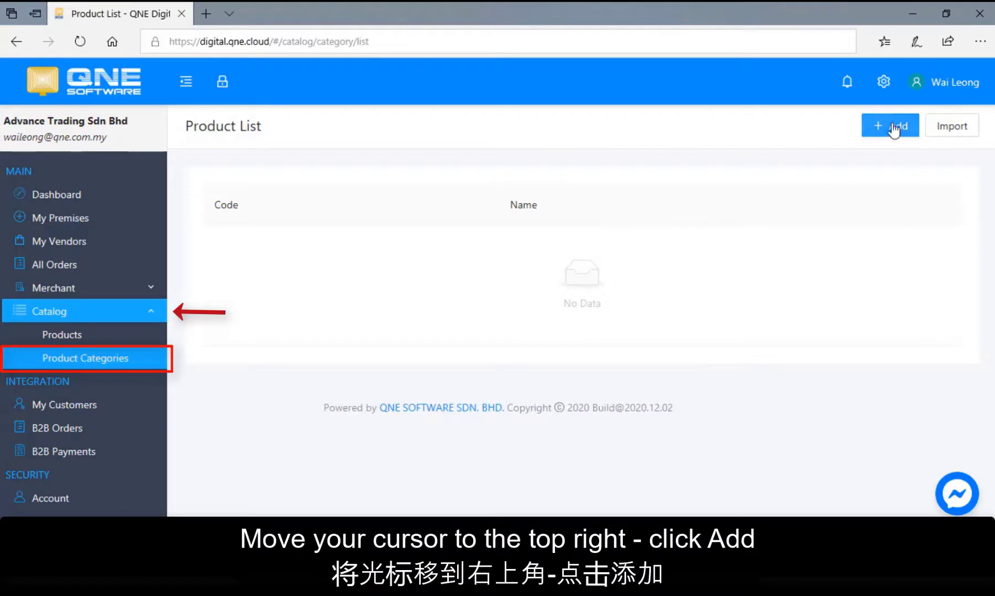
Create a category with code 'Phone - HW' and name 'Phone - HuaWei'.
click(890, 124)
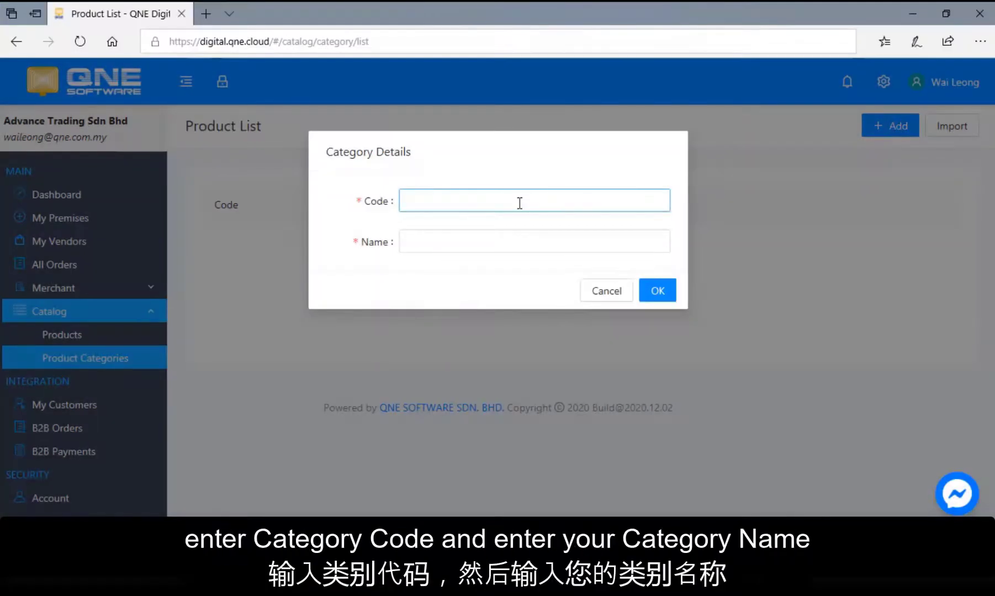
text(Phone)
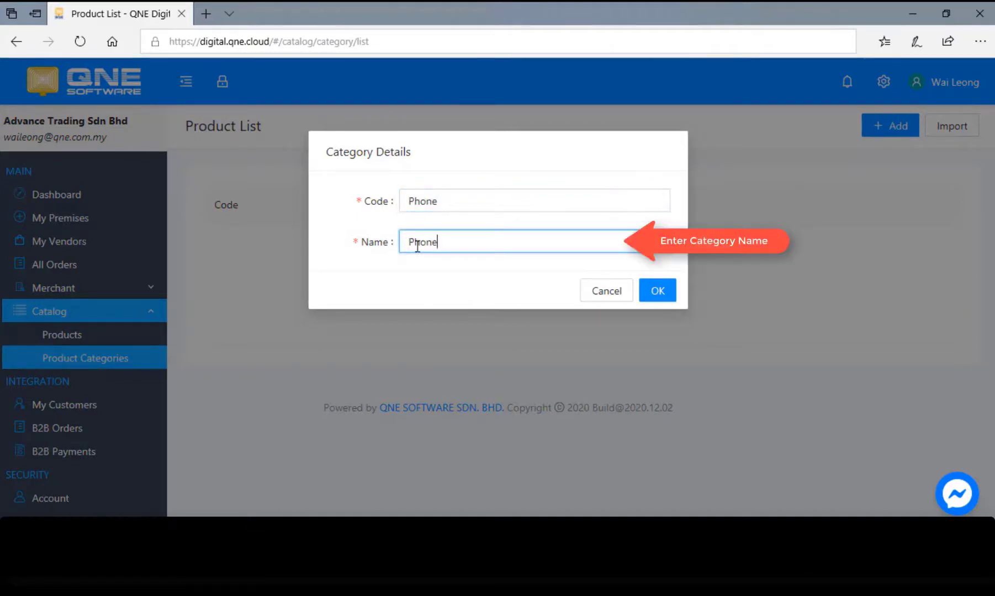
click(533, 201)
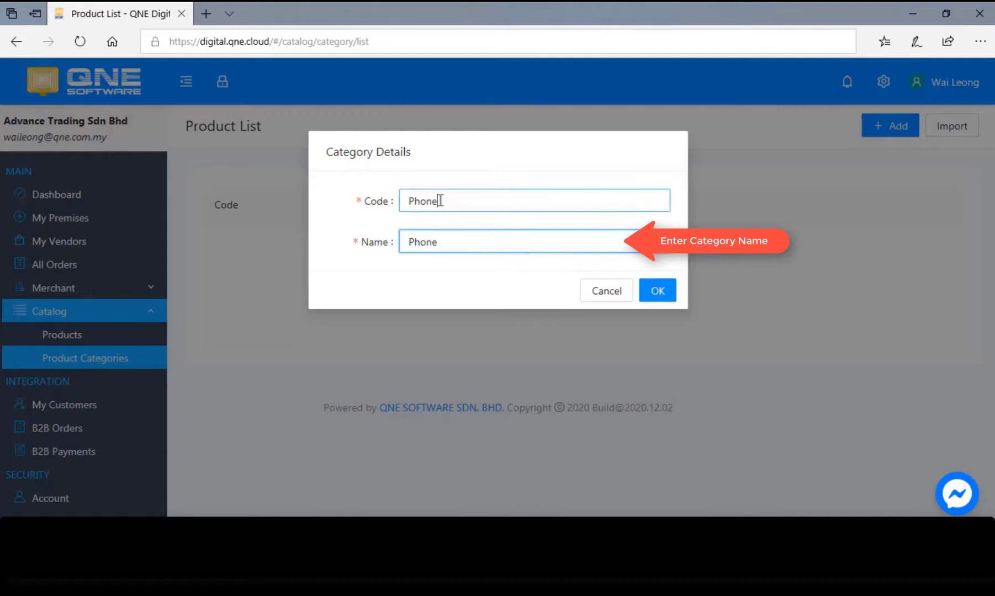
text(- H)
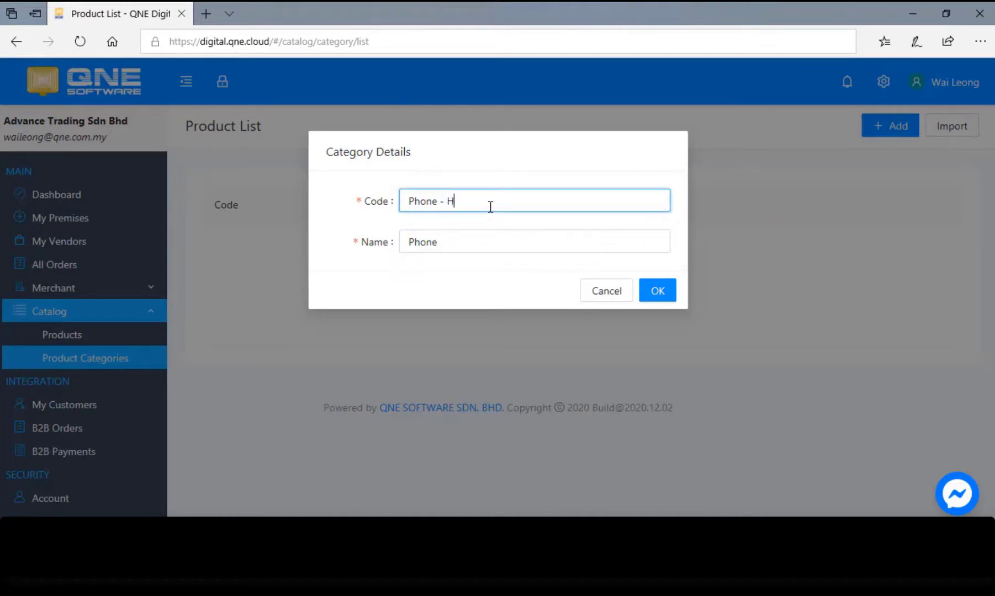
click(534, 240)
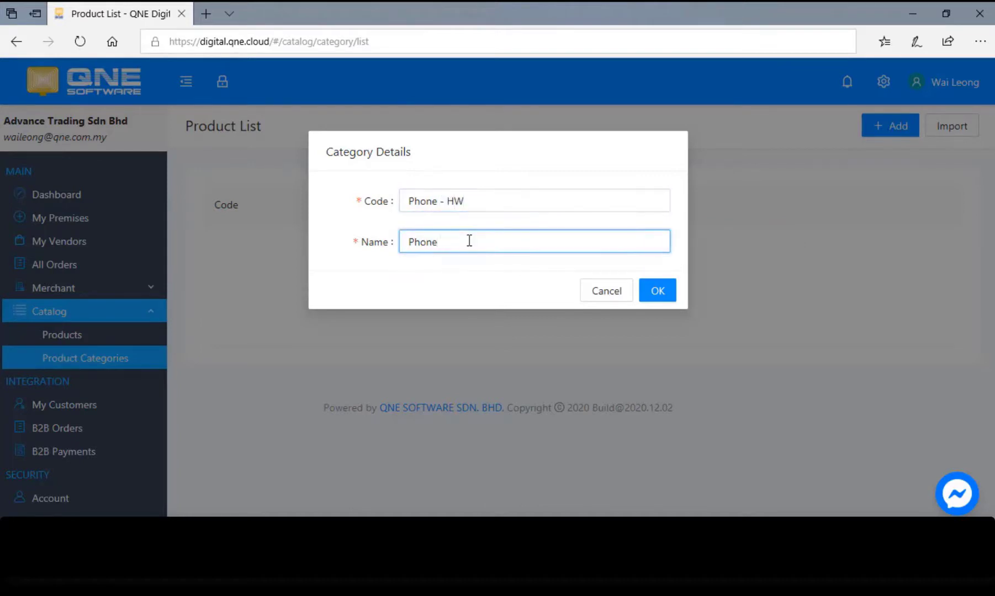
text(- HuaWei)
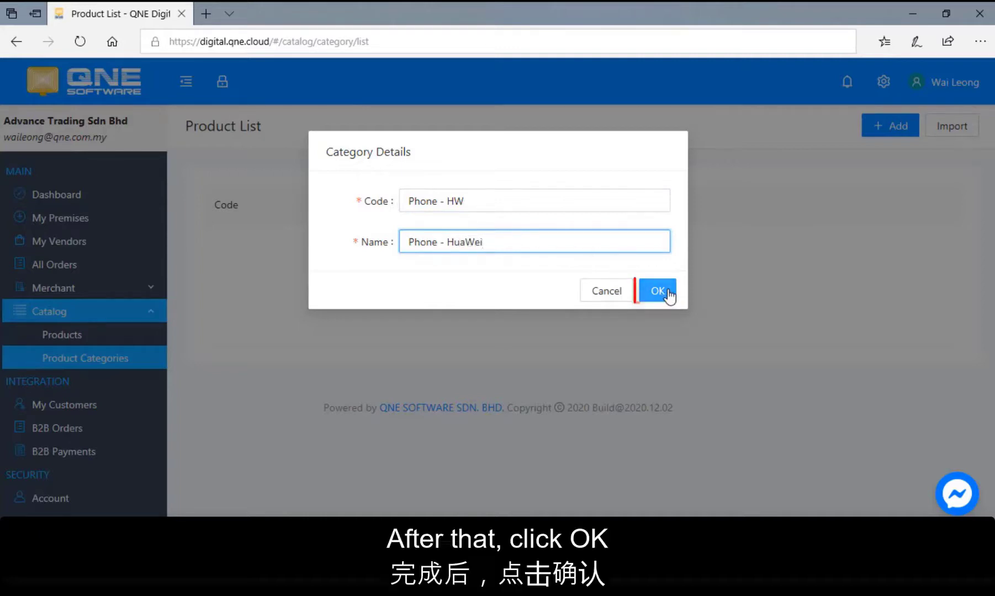
click(656, 290)
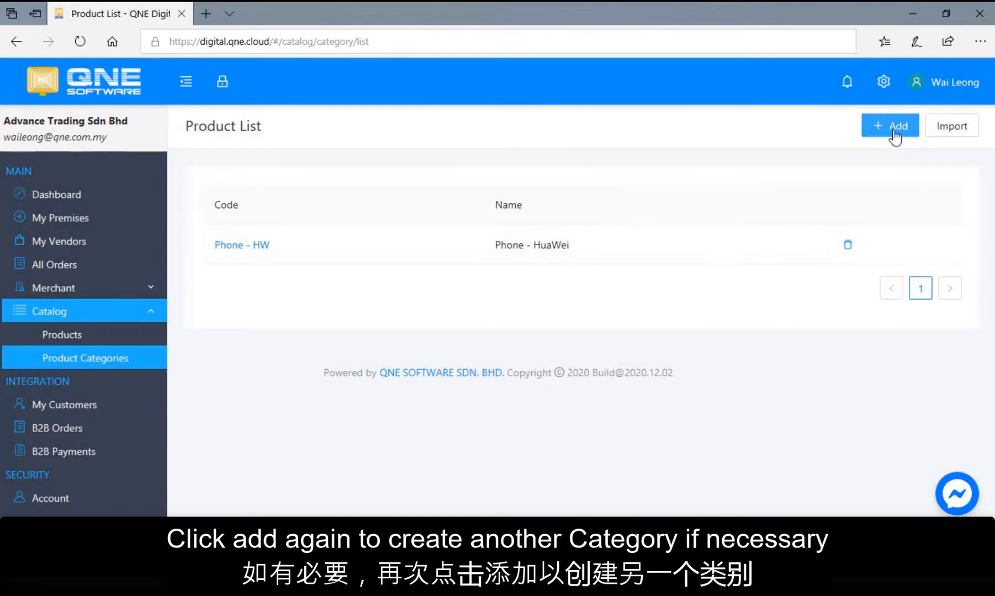
Create a second category with code and name 'Earphone'.
click(890, 125)
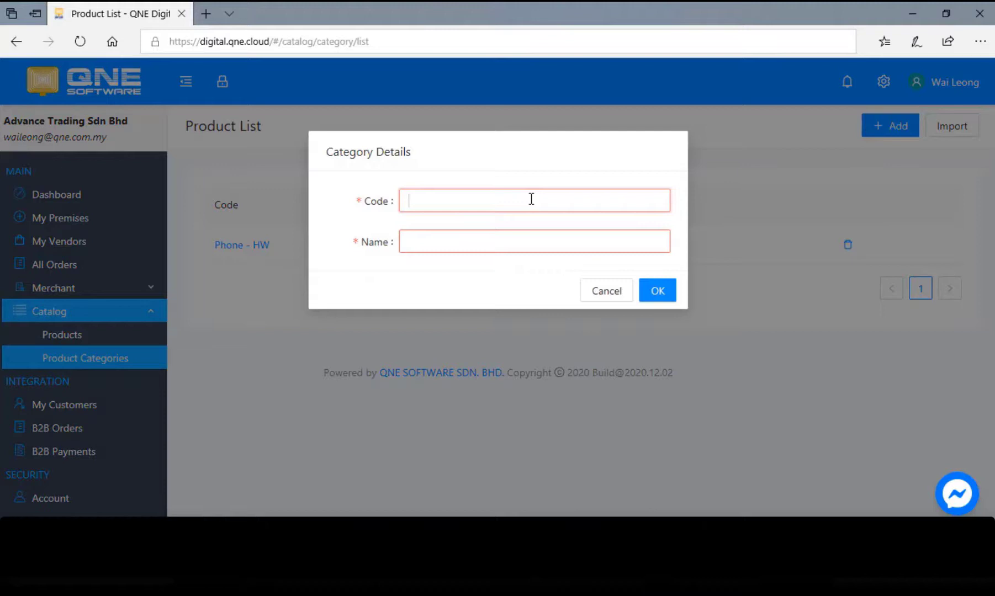
text(Ear)
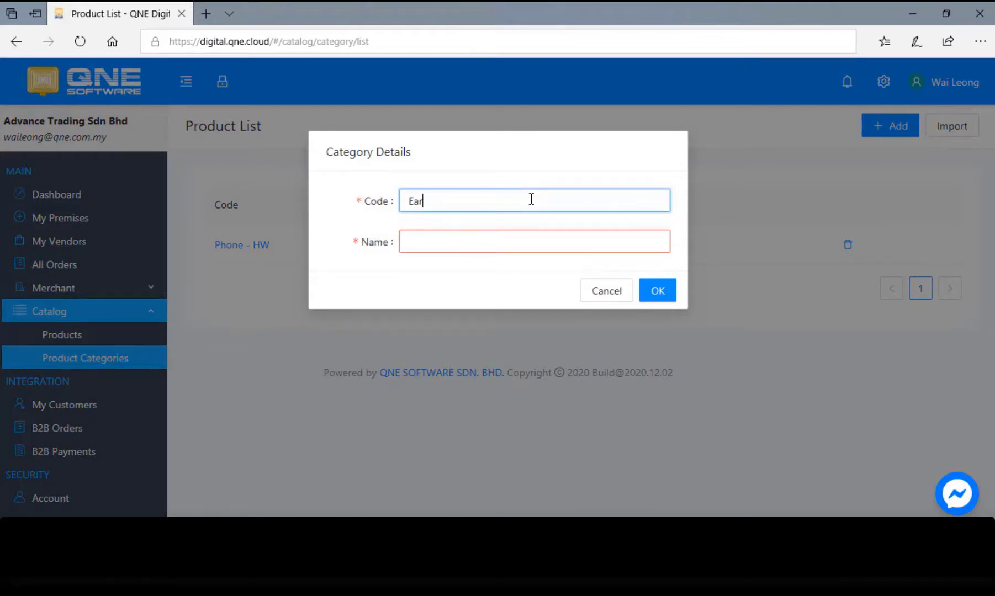
text(phone)
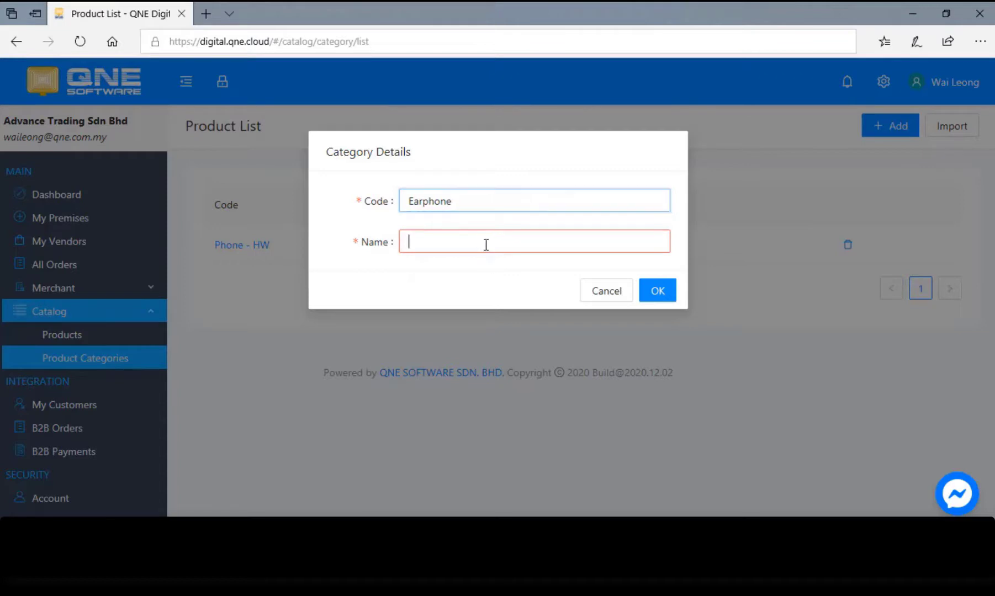
text(Ear)
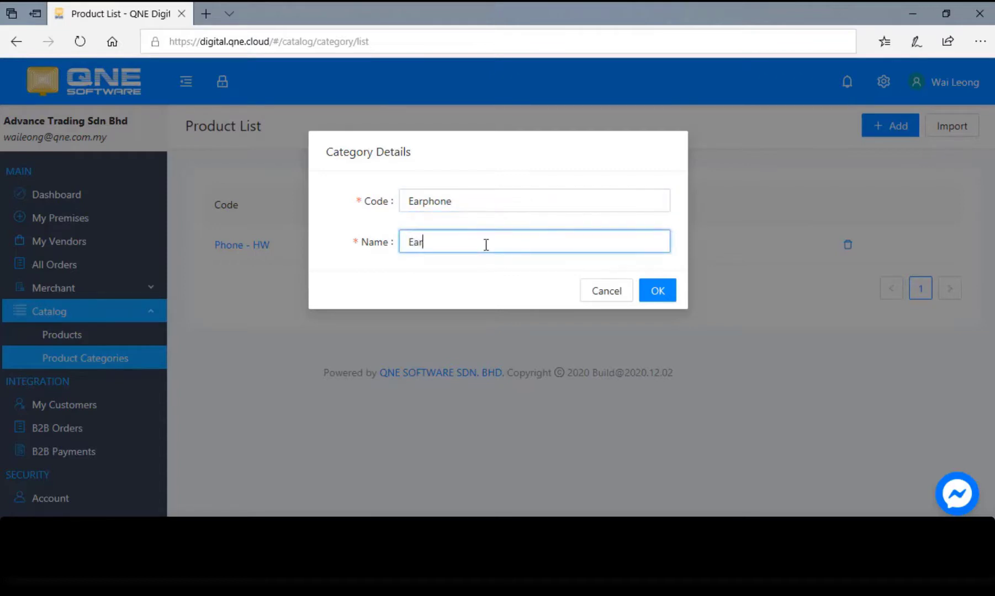
text(phon)
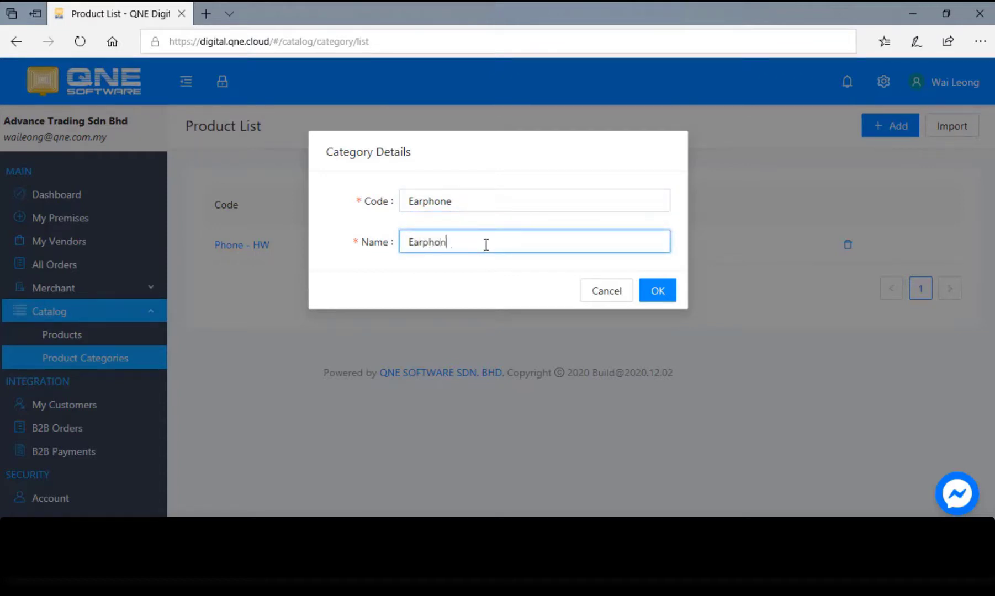
text(e)
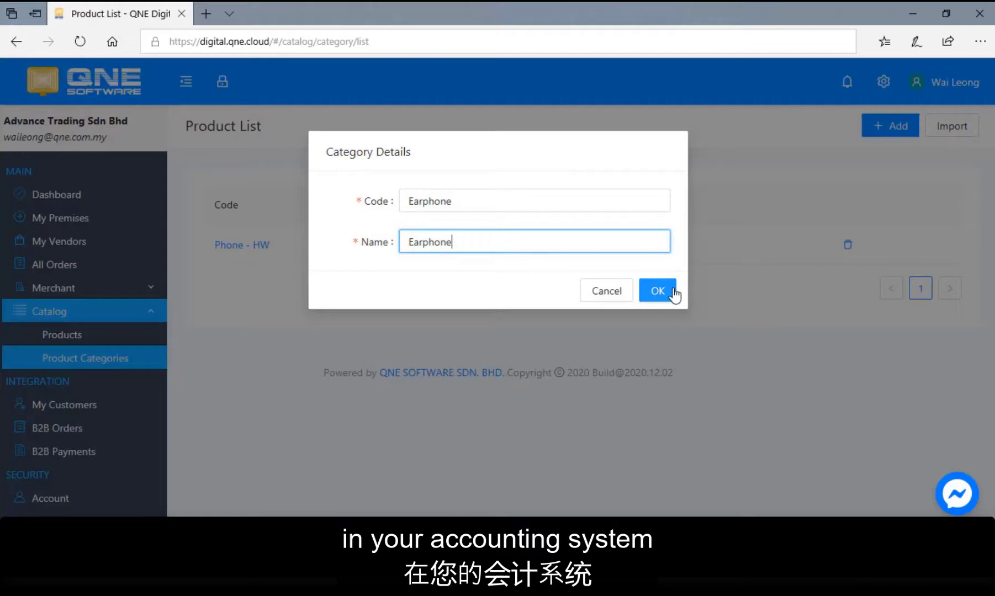
click(657, 290)
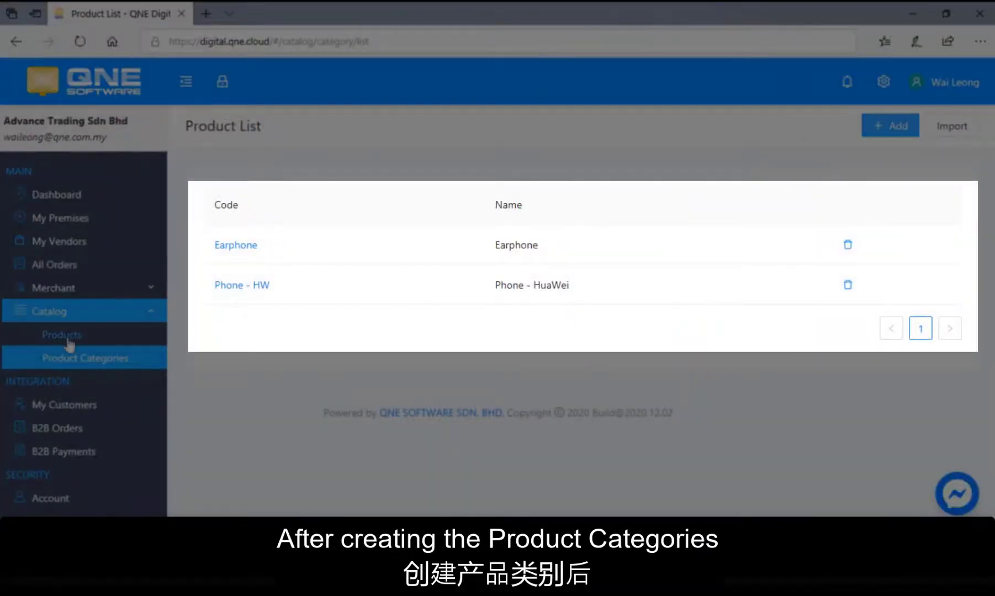
Go to Products and start a new product form with its default title and unit.
click(61, 334)
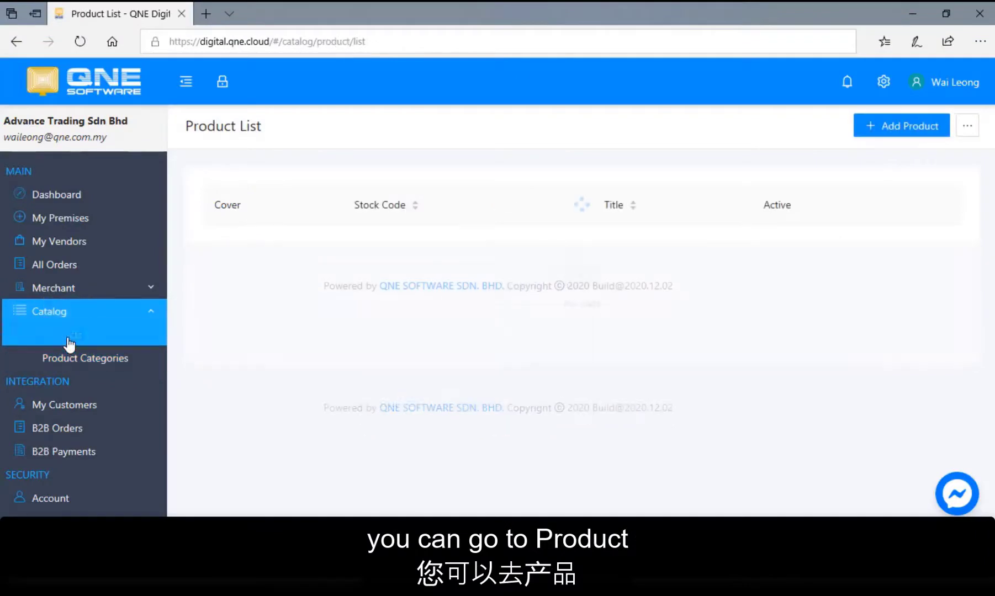
click(62, 335)
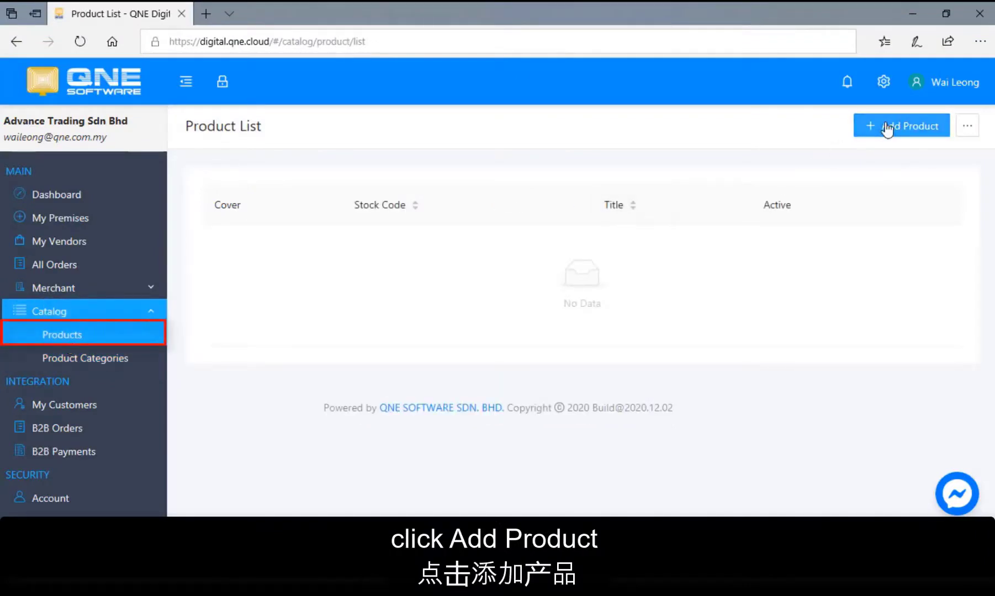
click(901, 126)
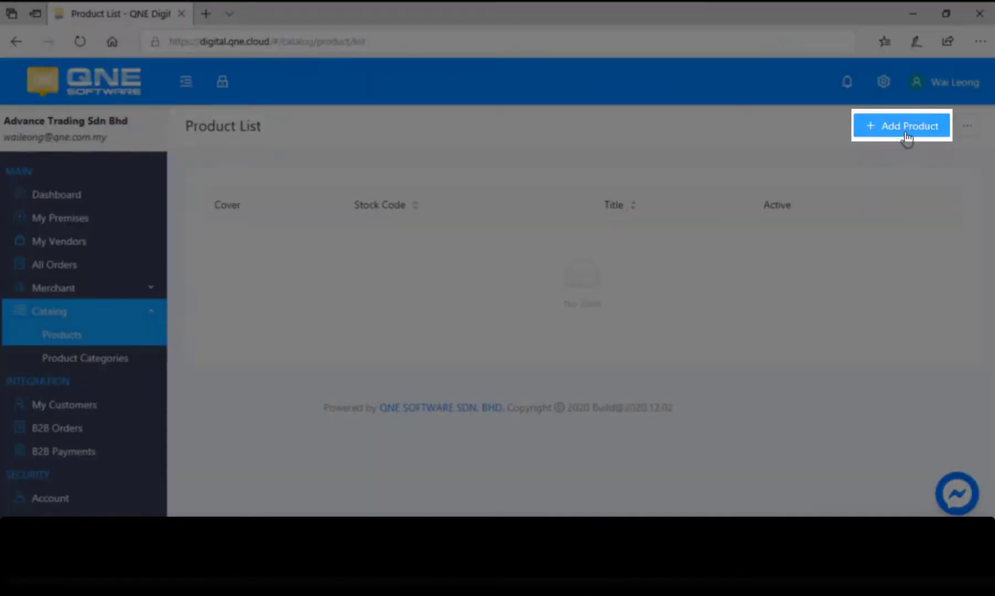
click(901, 126)
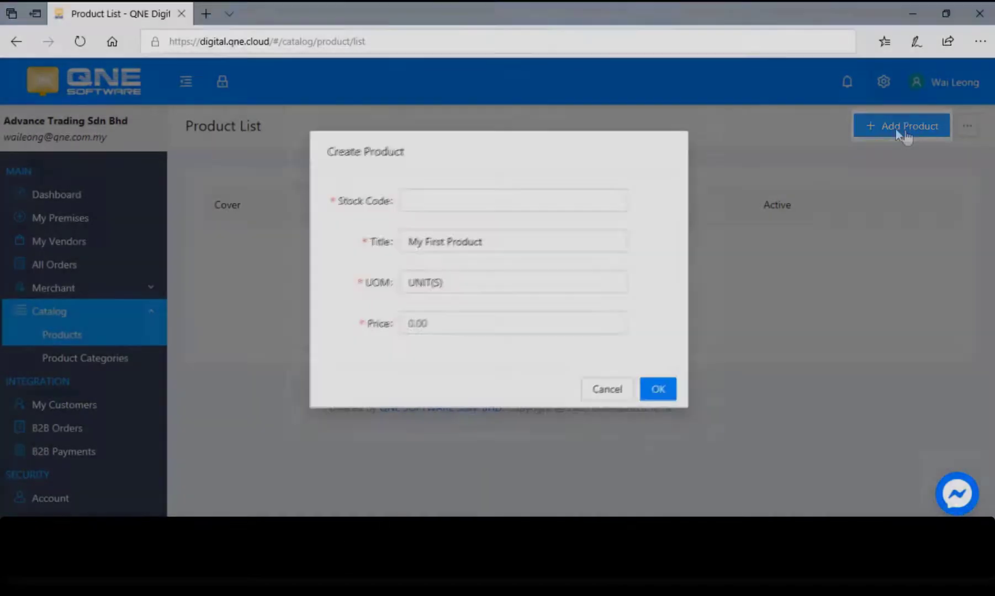
Enter stock code AWEI-T13-TWS and title AWEI-T13-TWS-EARPHONE.
click(511, 201)
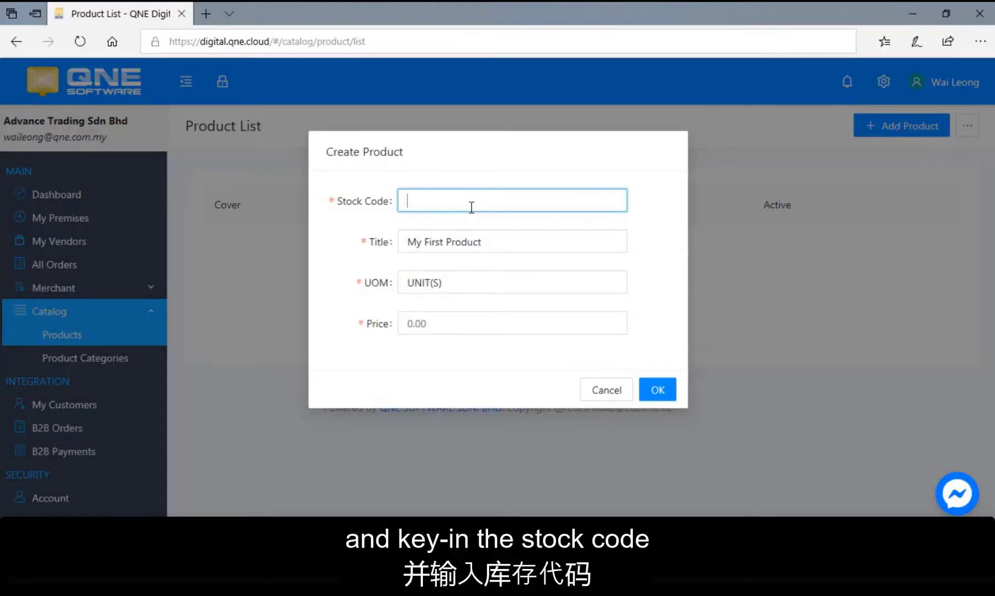
text(Awe)
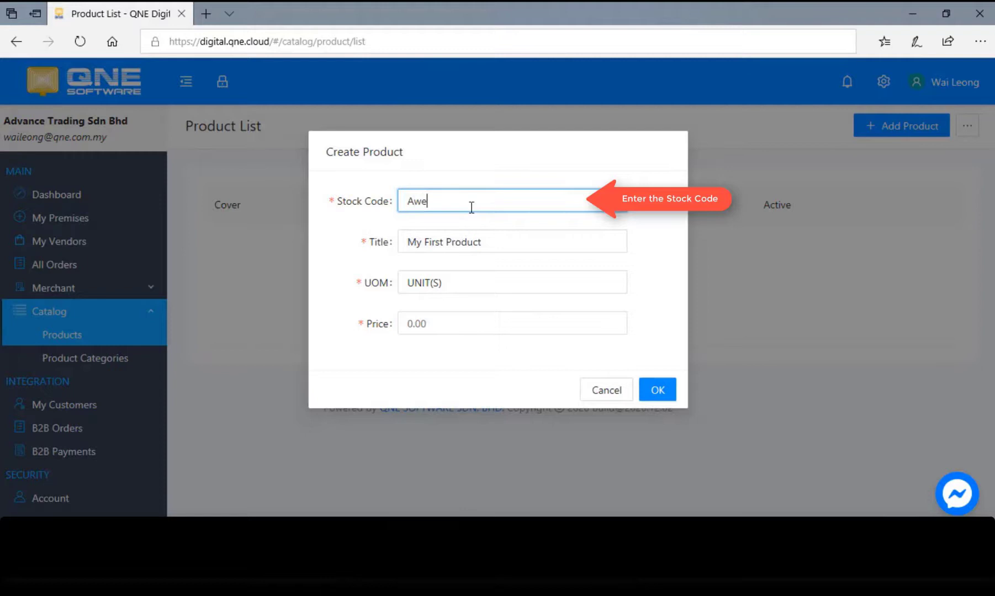
key(Backspace)
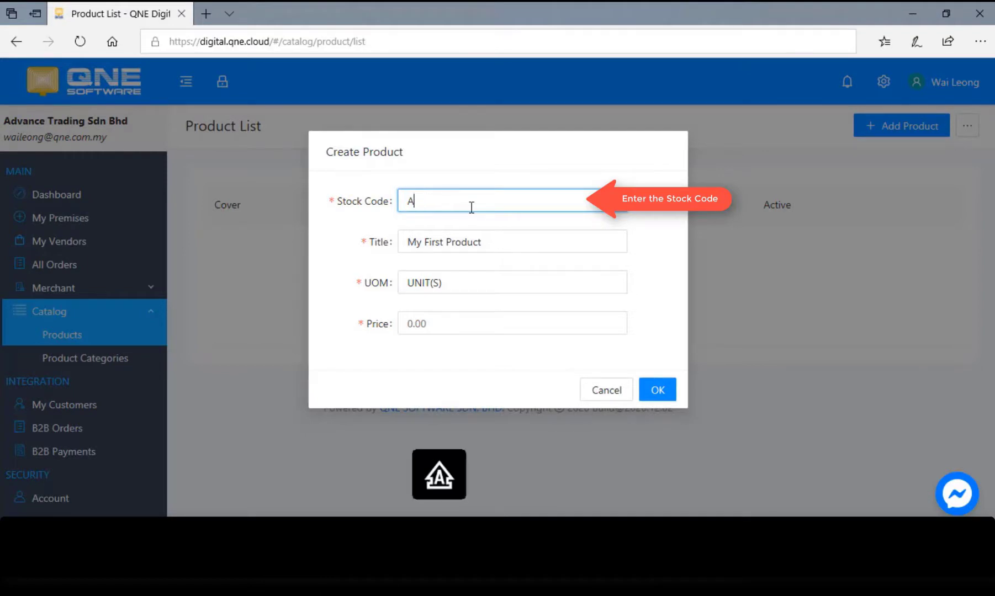
text(WEI)
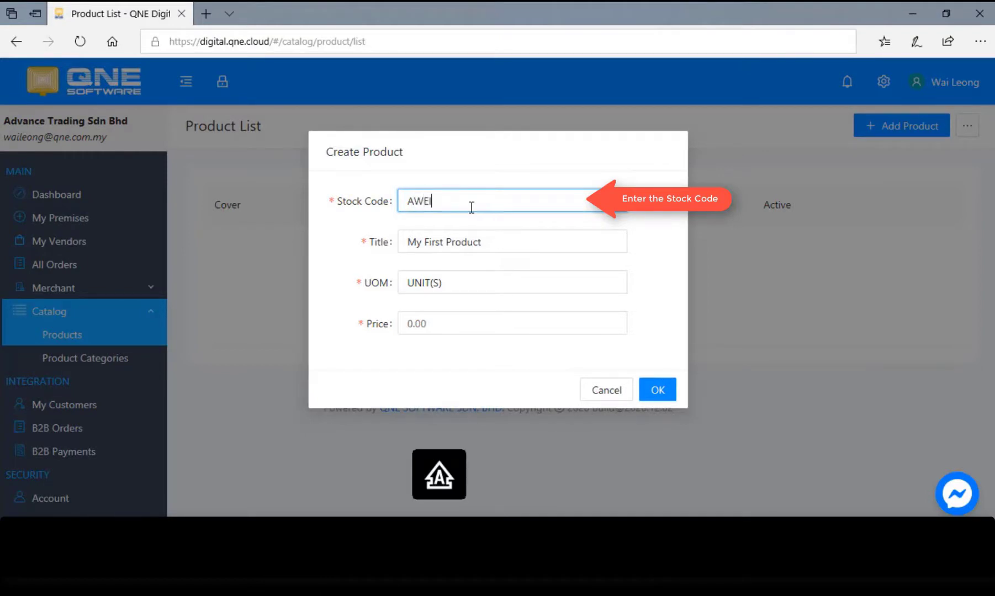
text(-T)
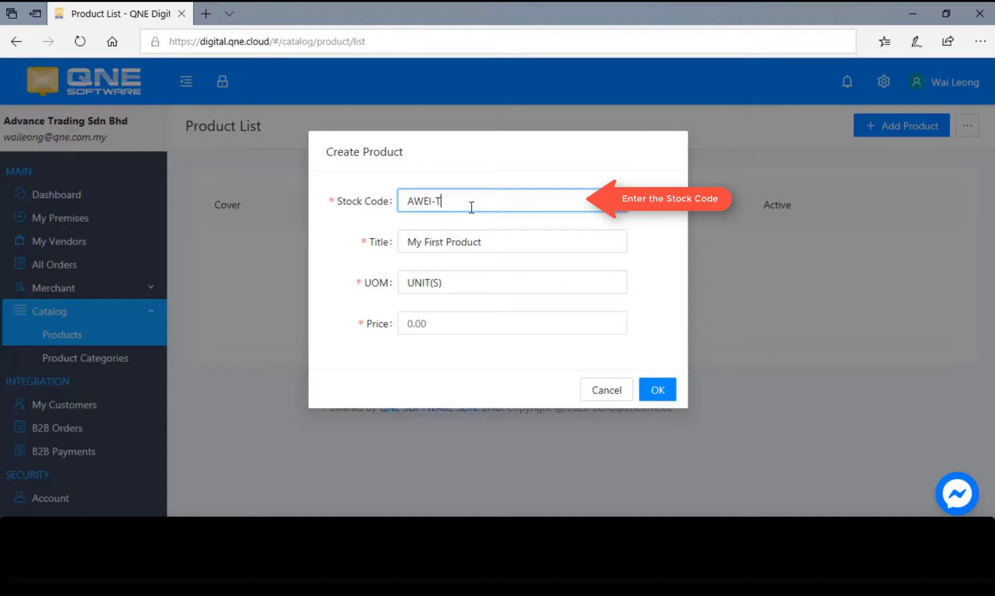
text(13-)
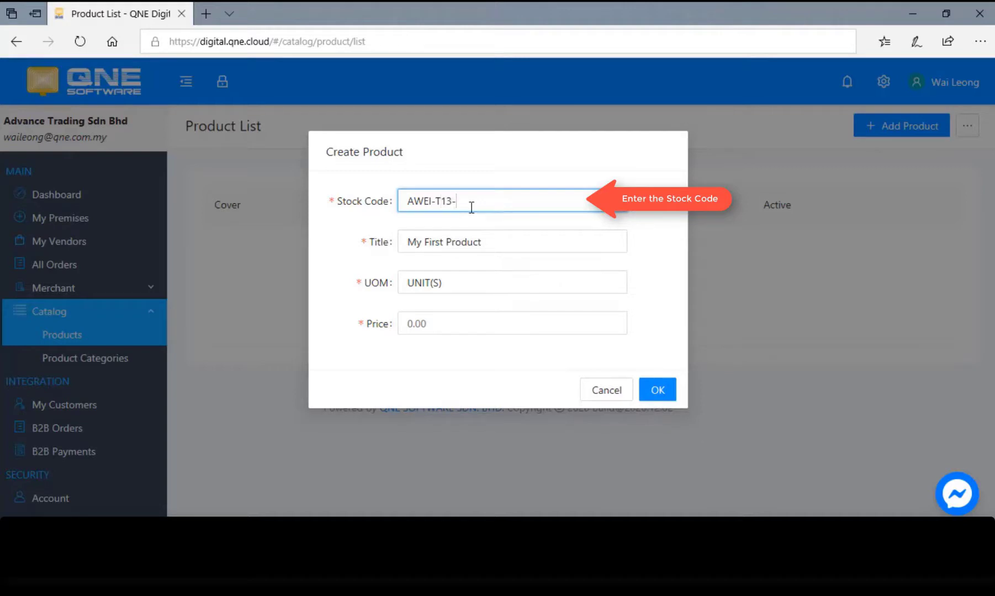
text(TWS)
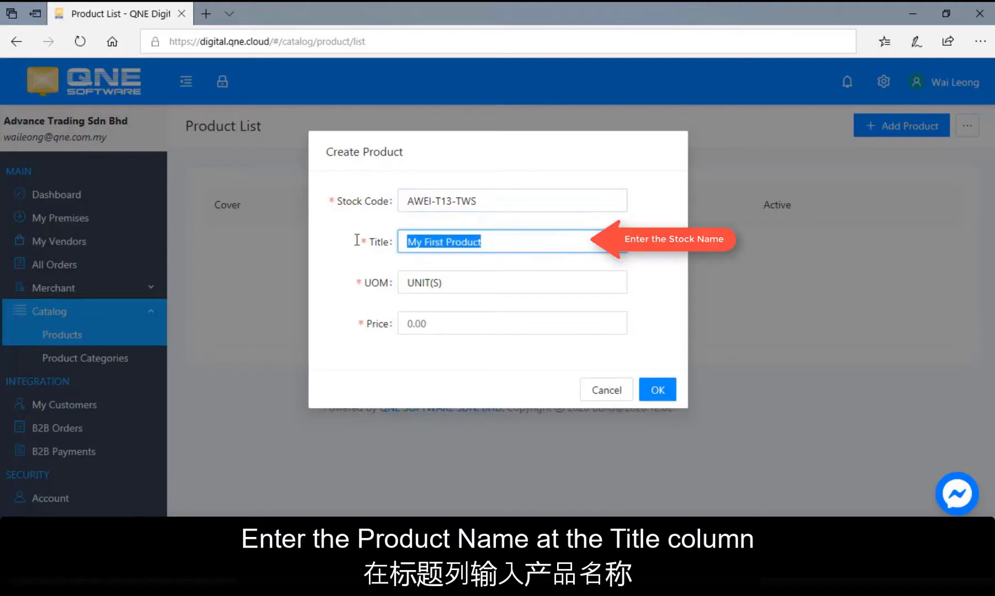
text(a)
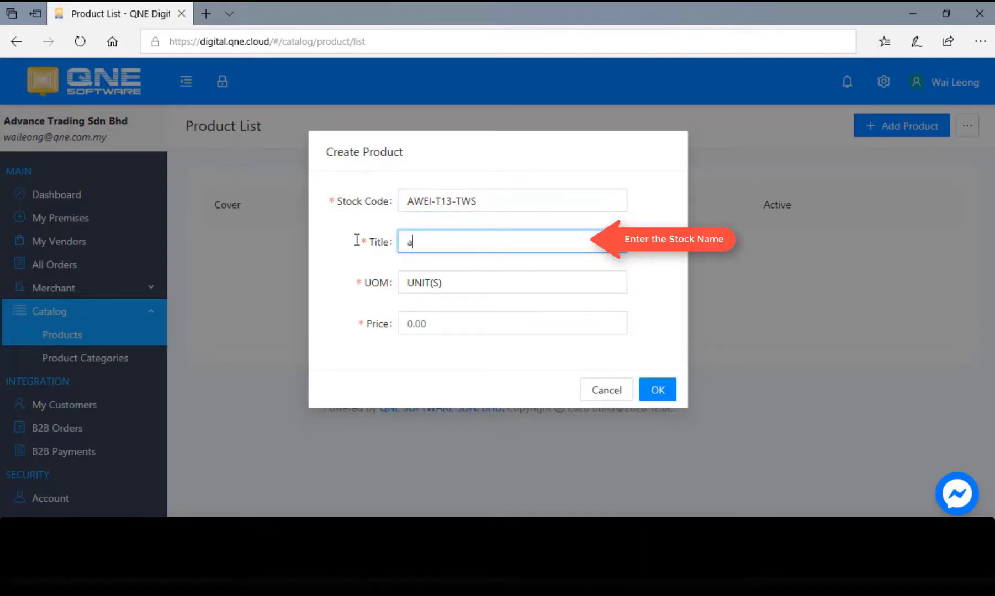
text(AWEI)
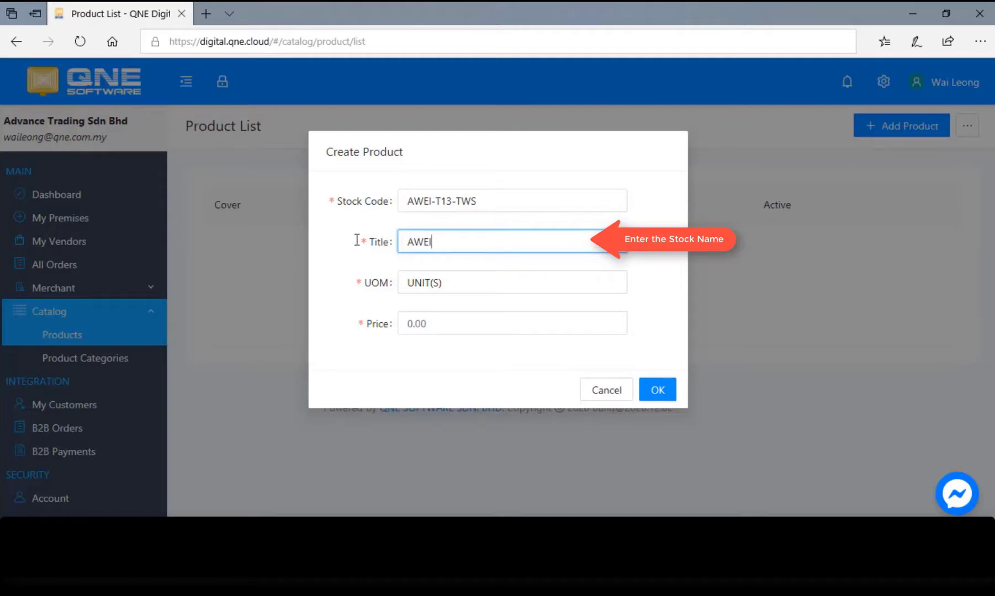
text(-T13)
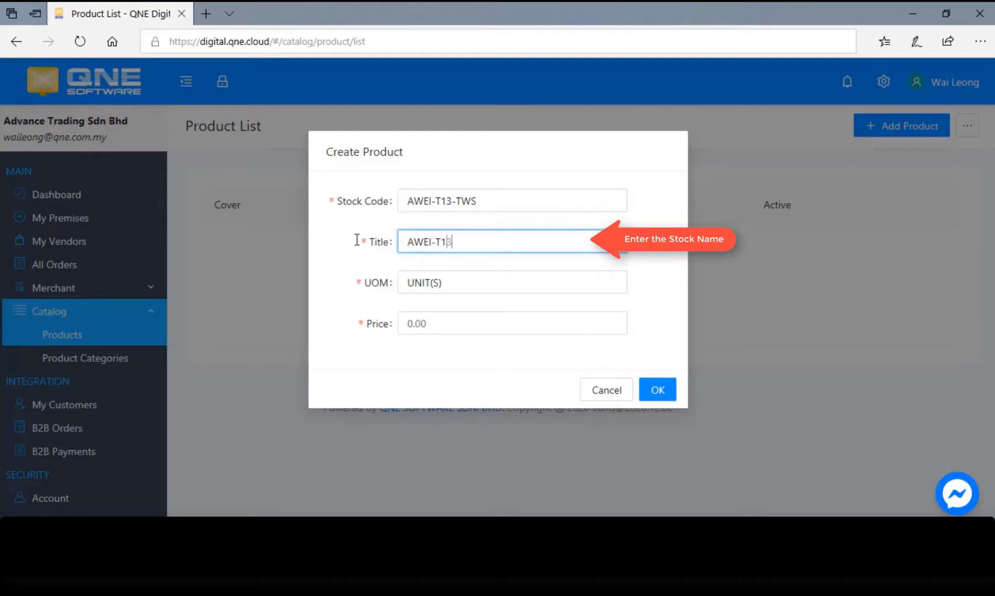
text(3-T)
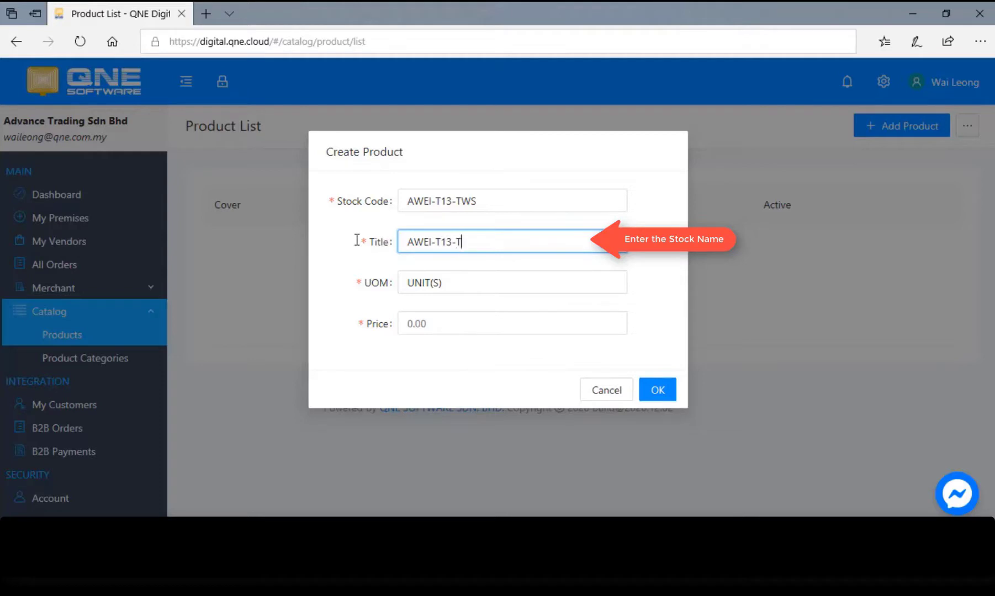
text(WS-)
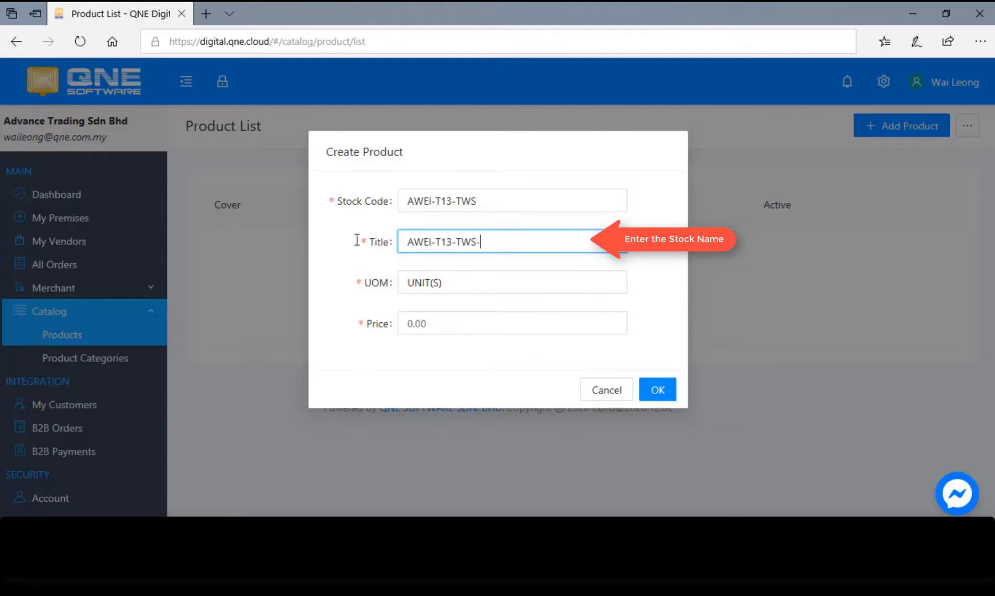
text(EAR)
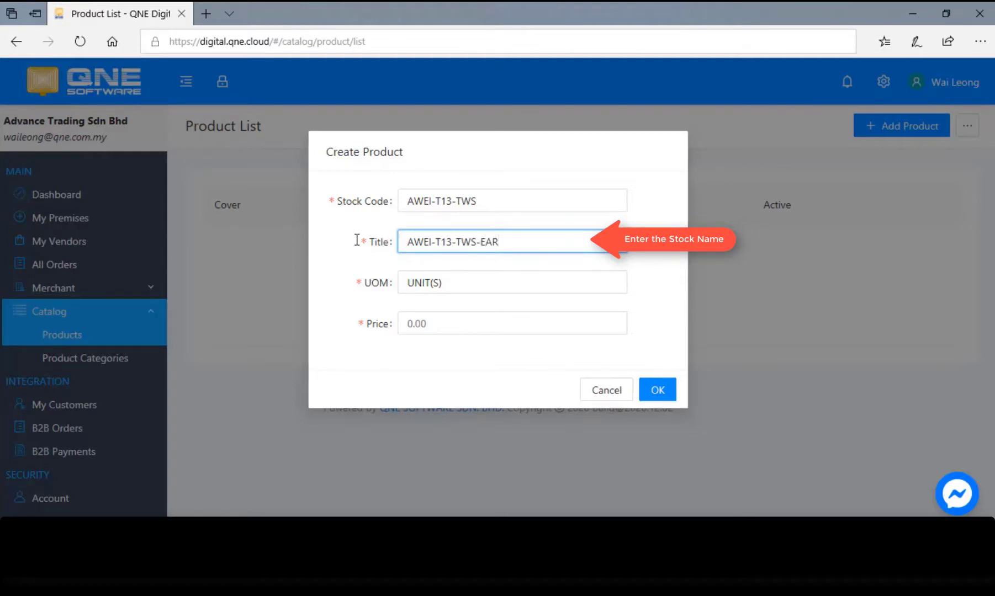
text(PHONE)
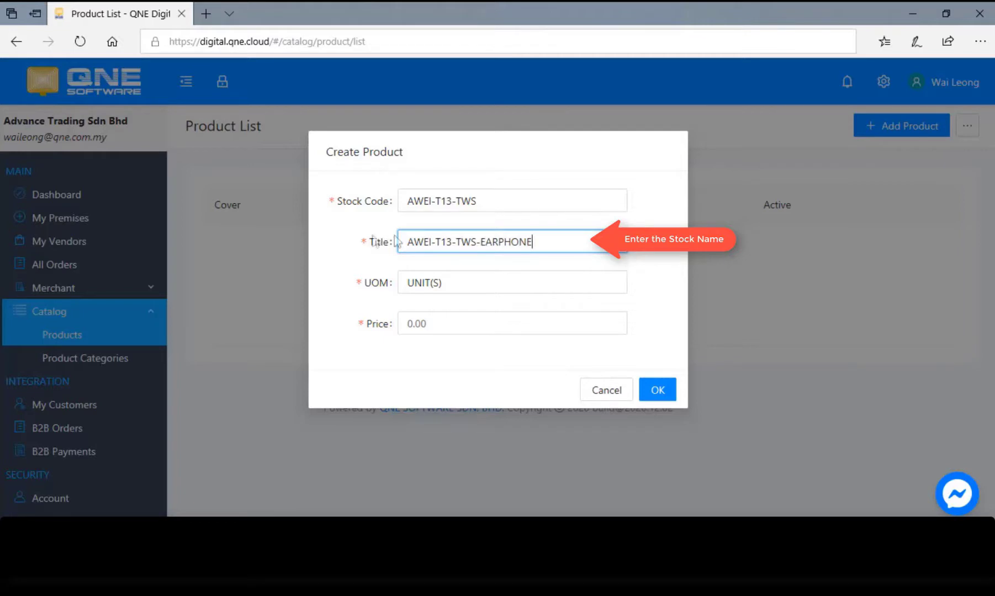
Set the price to 59.90 and create the product.
click(511, 324)
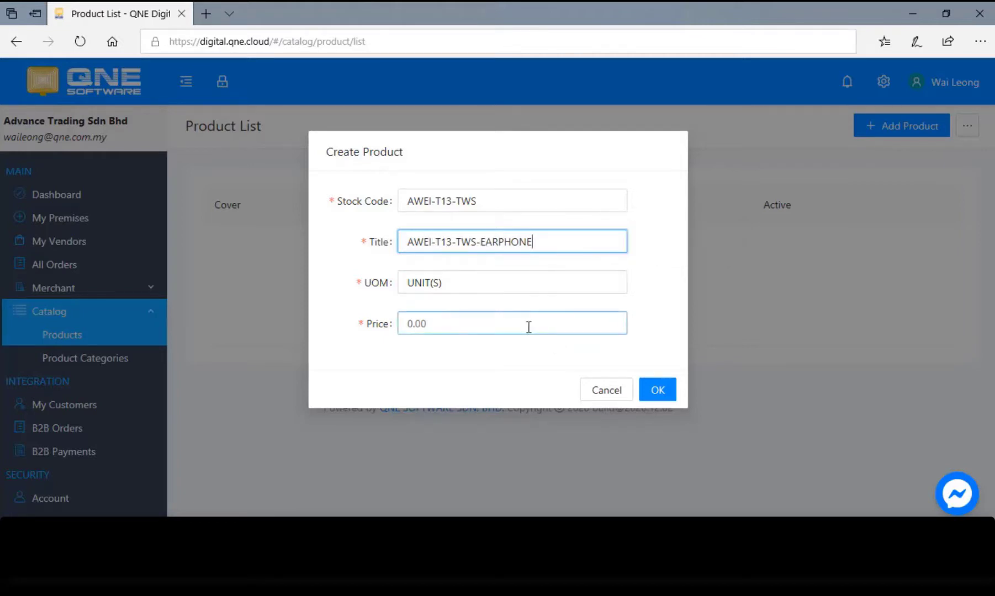
text(49)
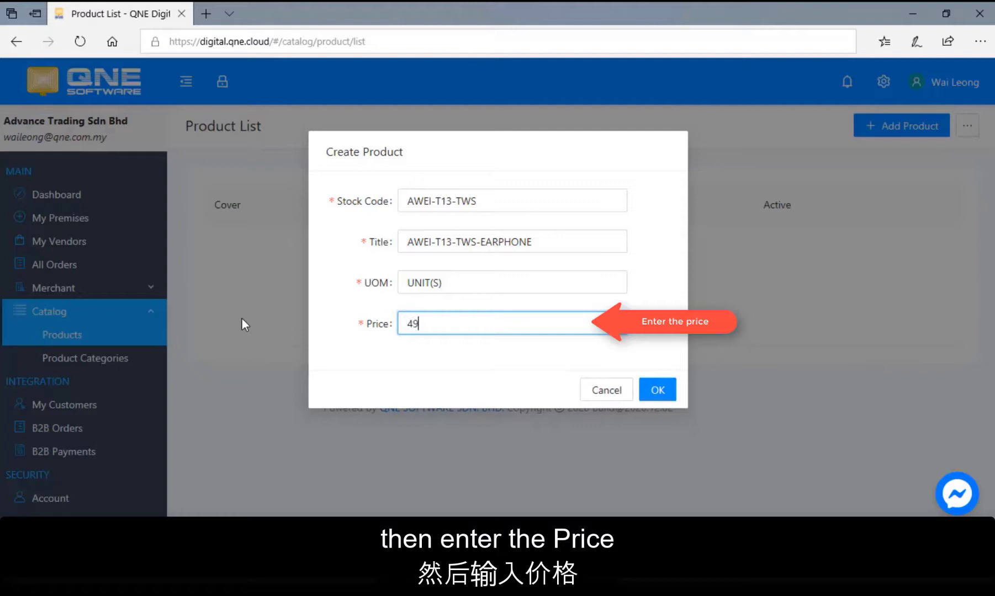
key(Backspace)
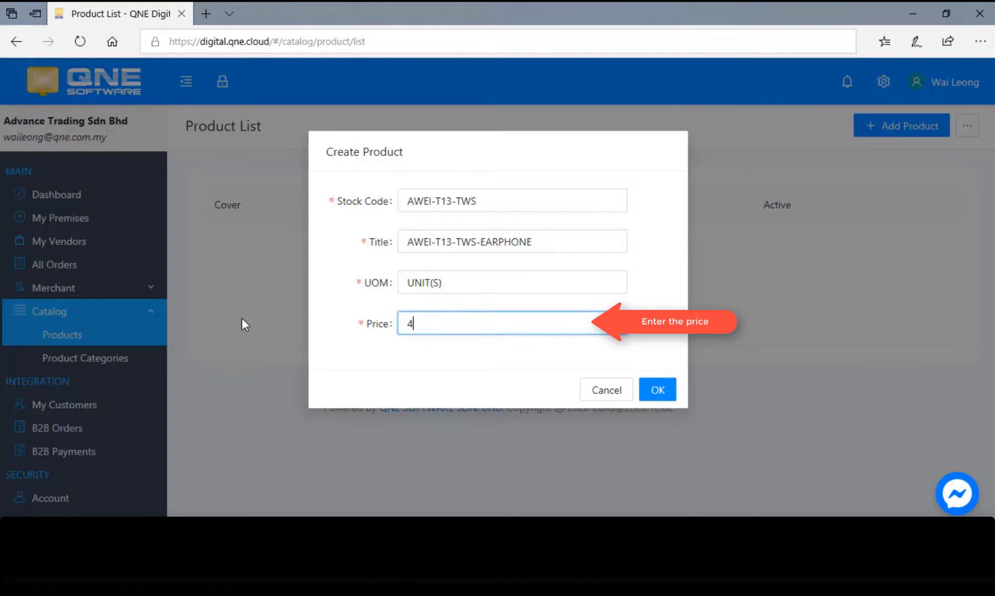
text(59)
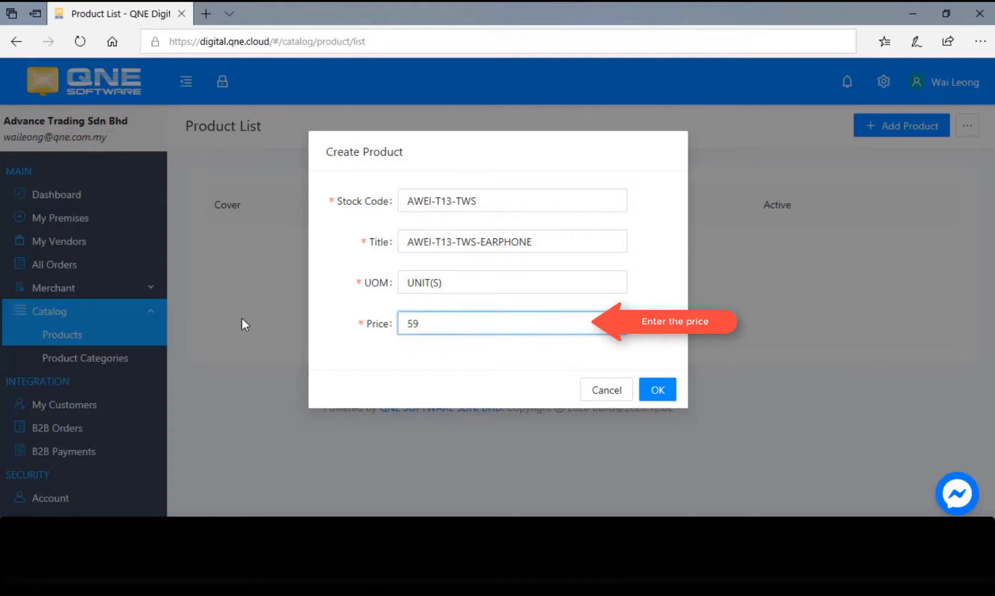
text(.90)
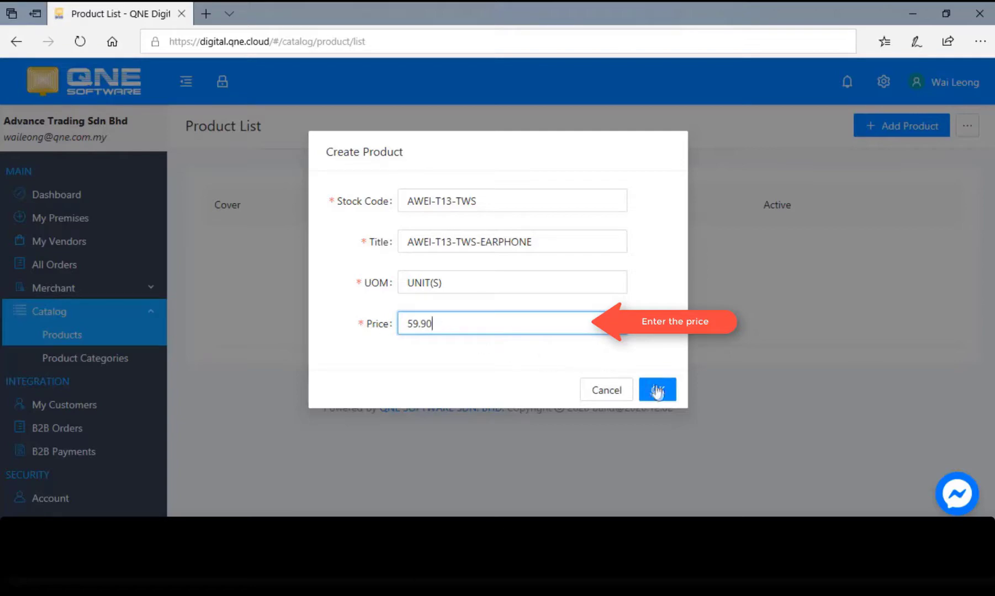
click(656, 389)
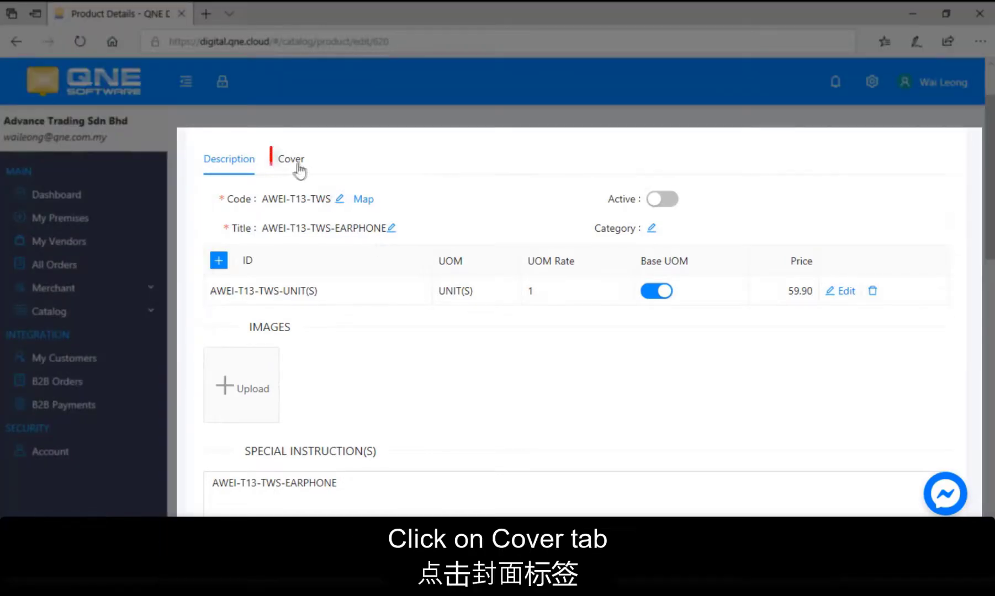
Choose a cover picture for AWEI-T13-TWS from the Phone picture folder.
click(291, 159)
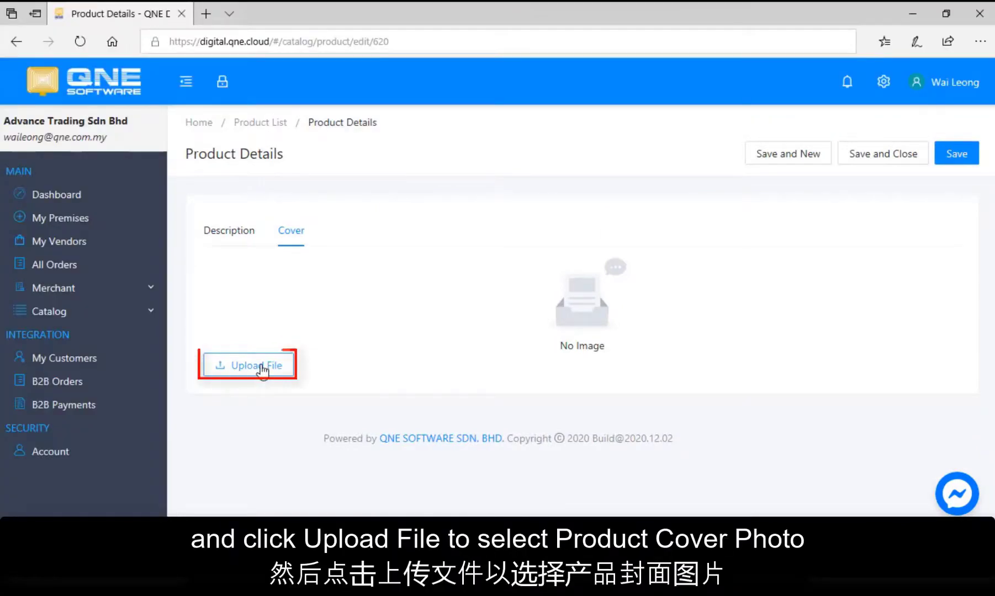
click(247, 366)
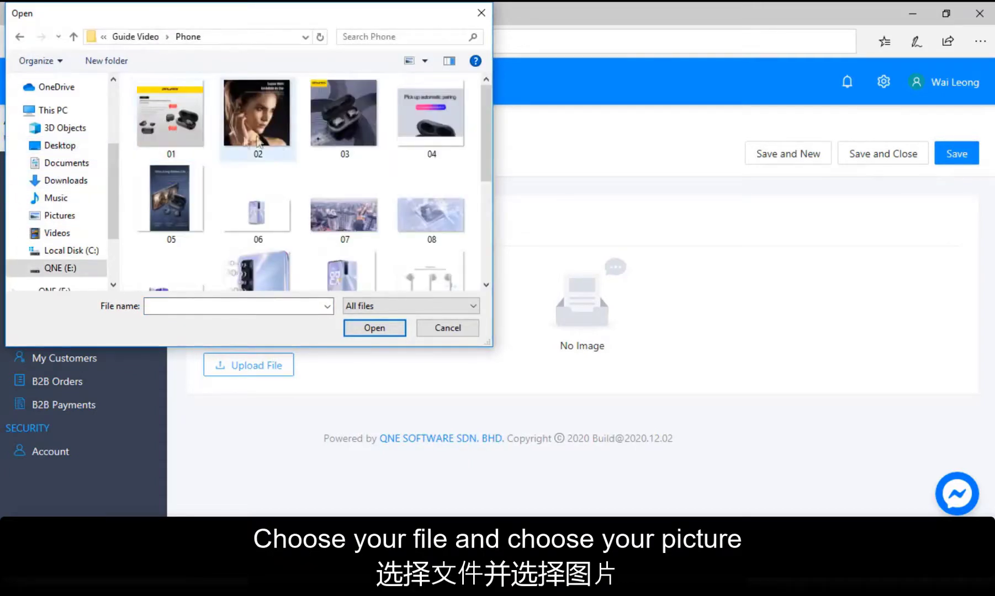
click(345, 114)
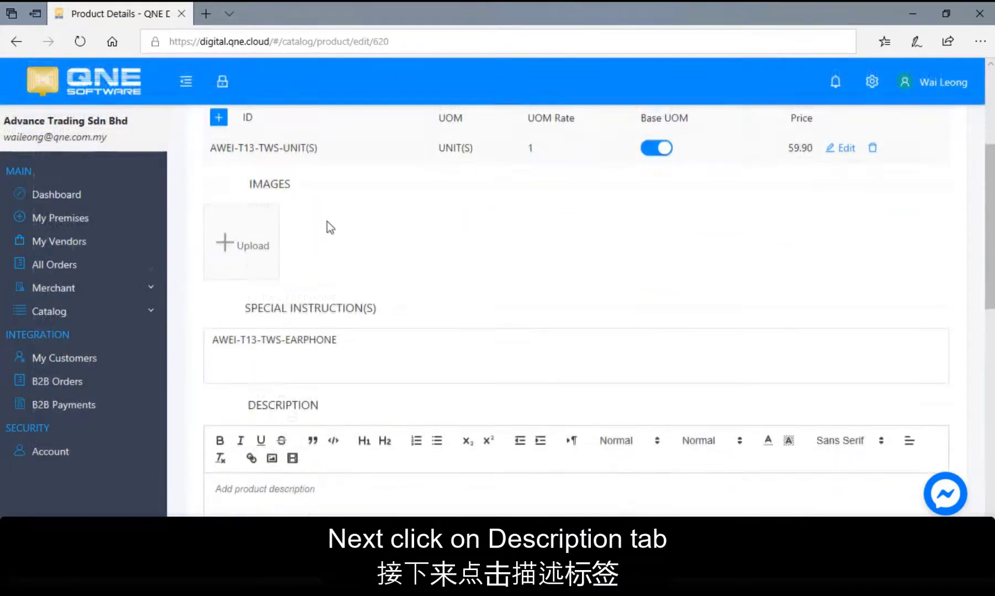
Enter the Awei T13 TWS earbuds headline and specification list in the Description editor.
scroll(down, 3)
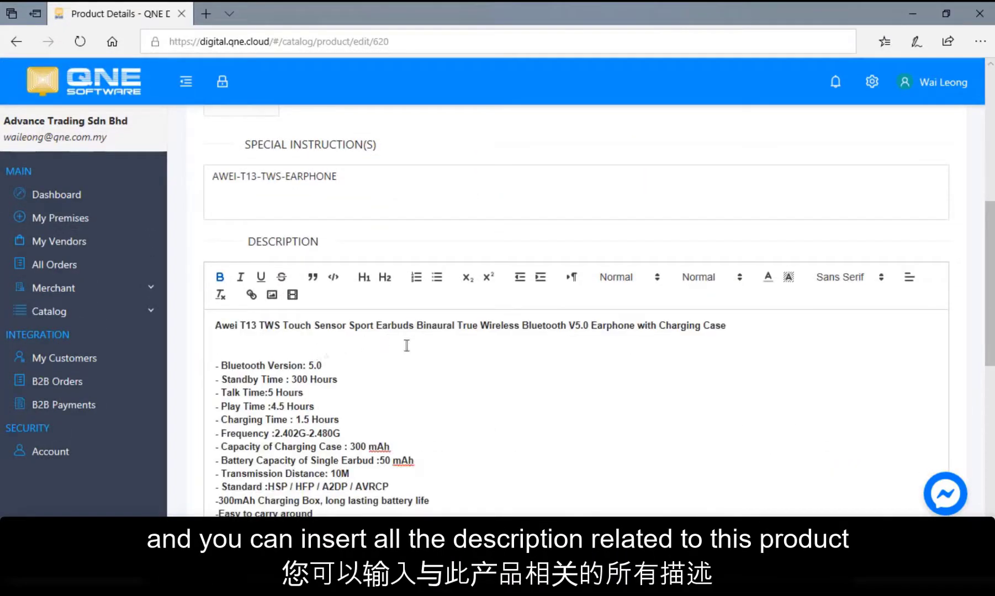
mouse_move(348, 314)
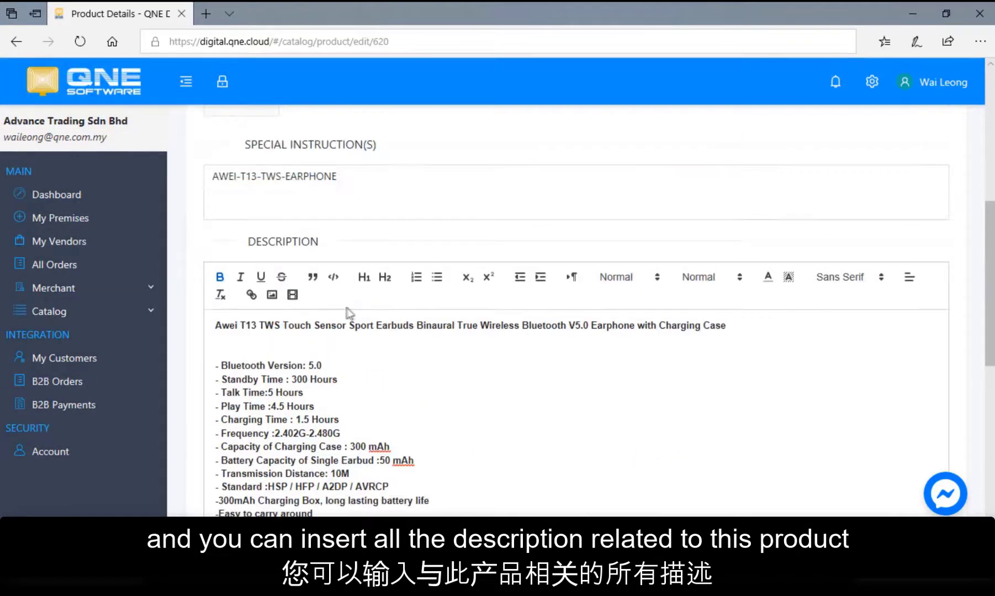
scroll(up, 3)
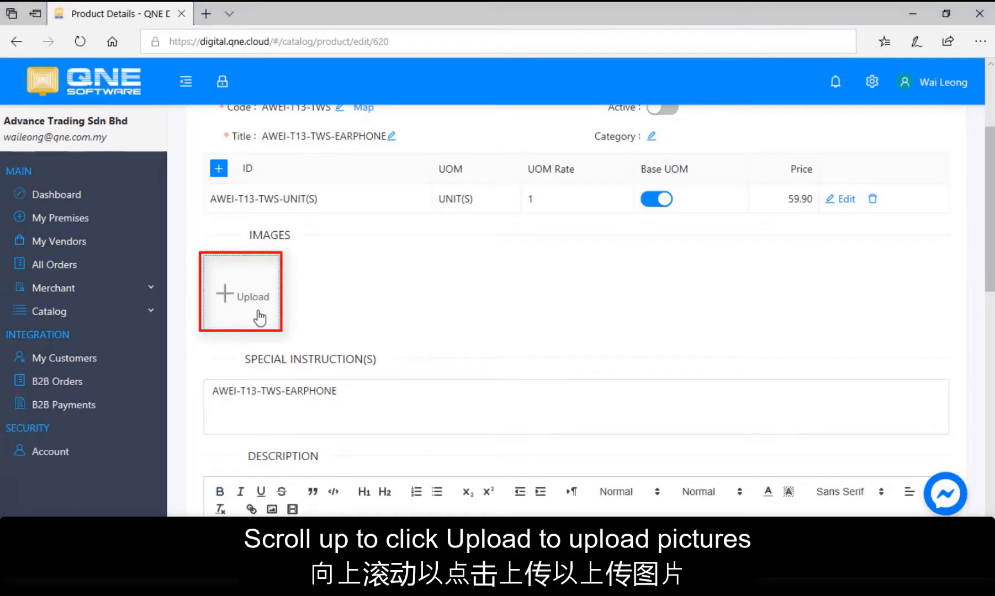
Upload four earphone photos, starting with picture 01, to the product's Images gallery.
click(240, 293)
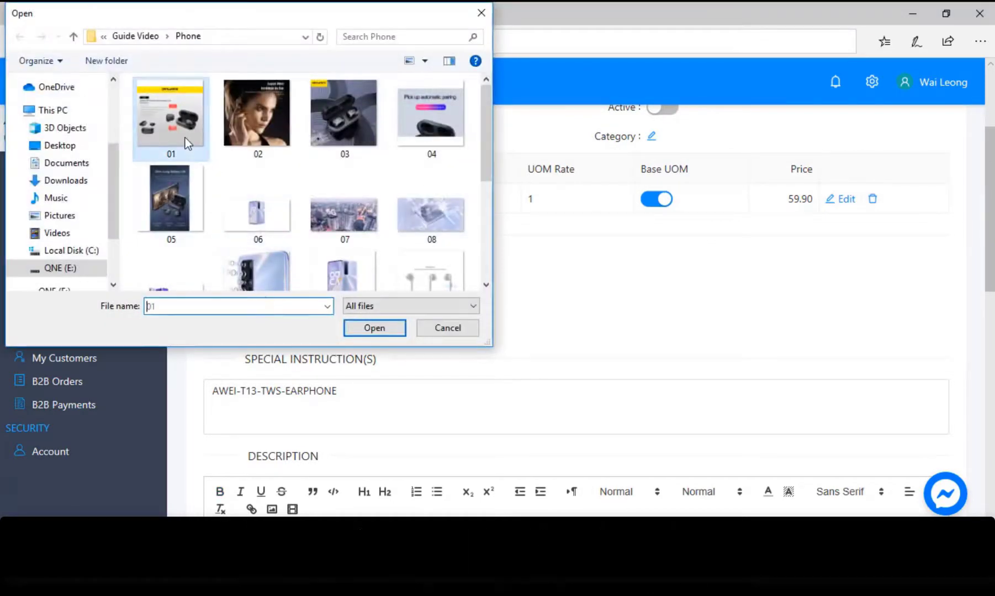
click(257, 113)
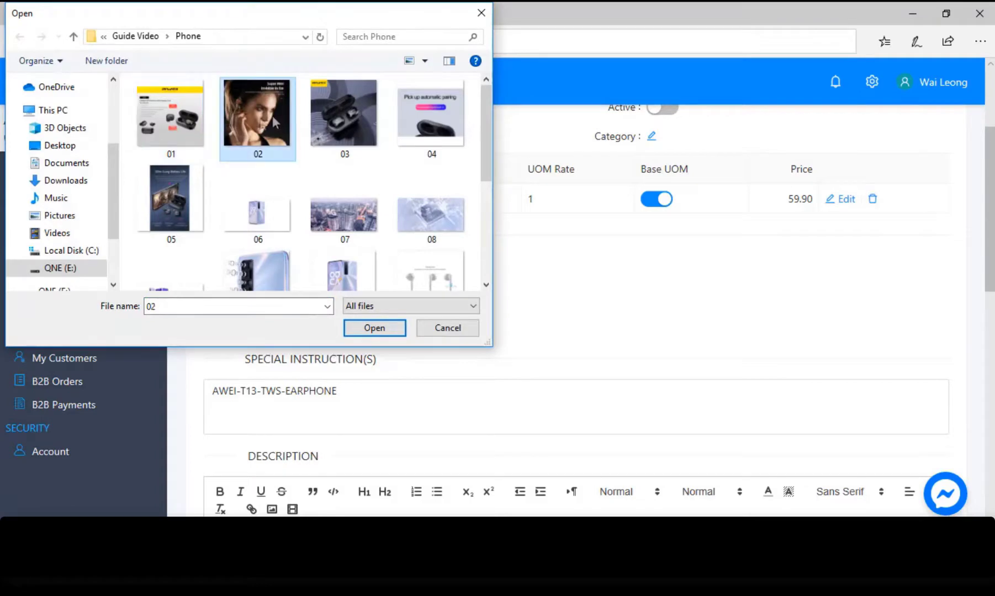
click(171, 113)
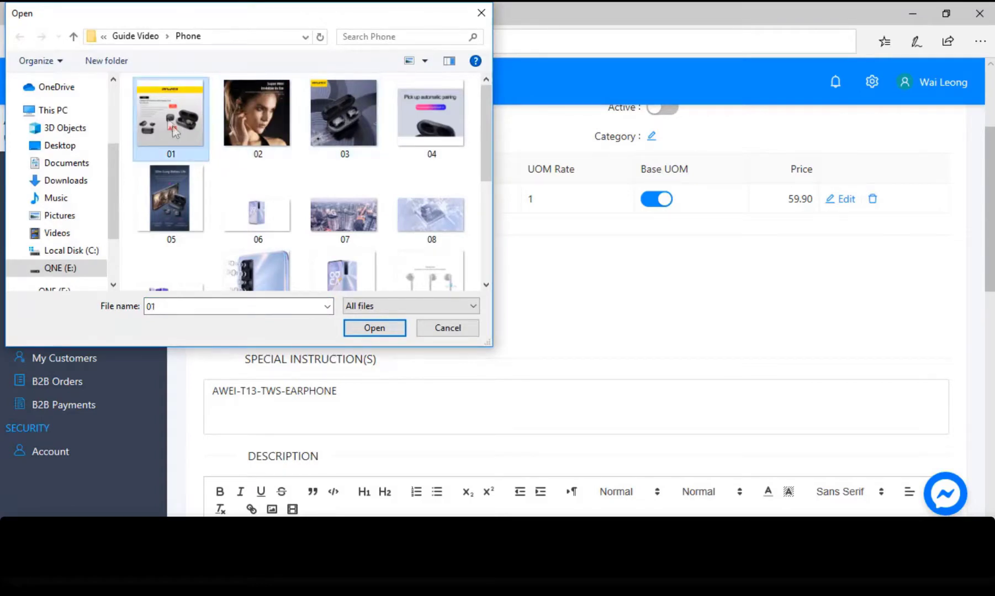
mouse_move(193, 194)
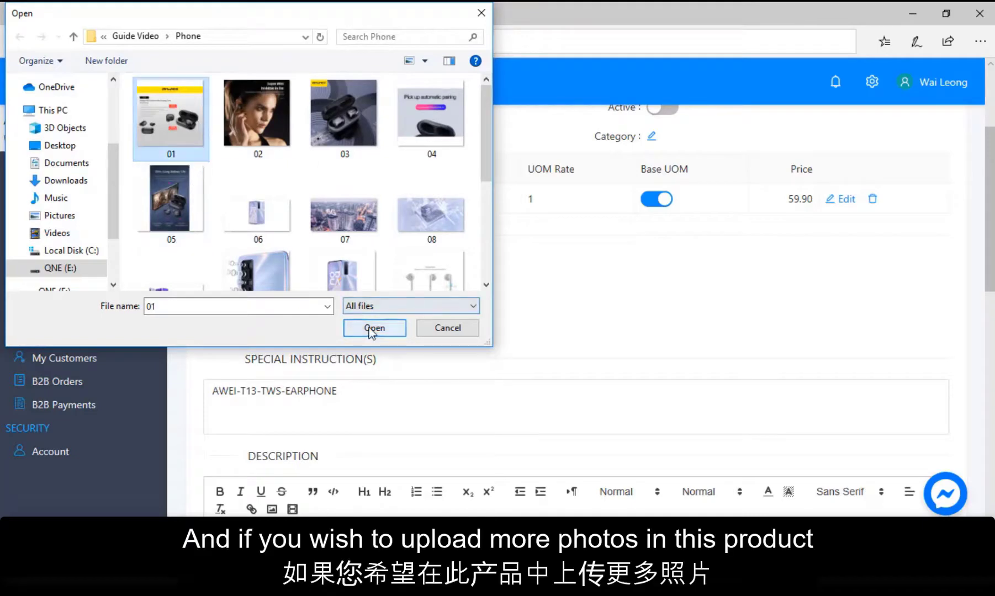
click(373, 328)
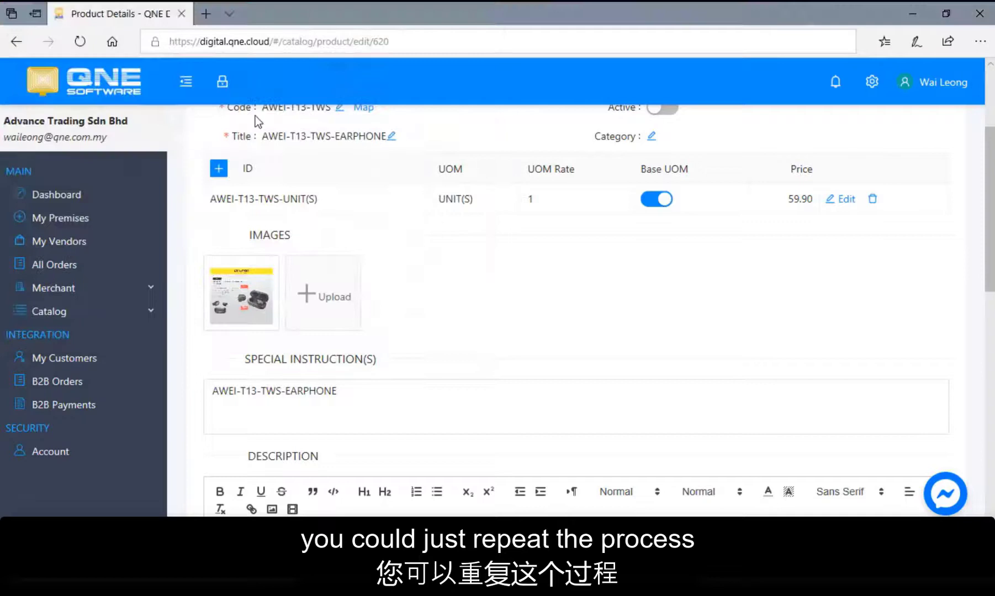
click(323, 292)
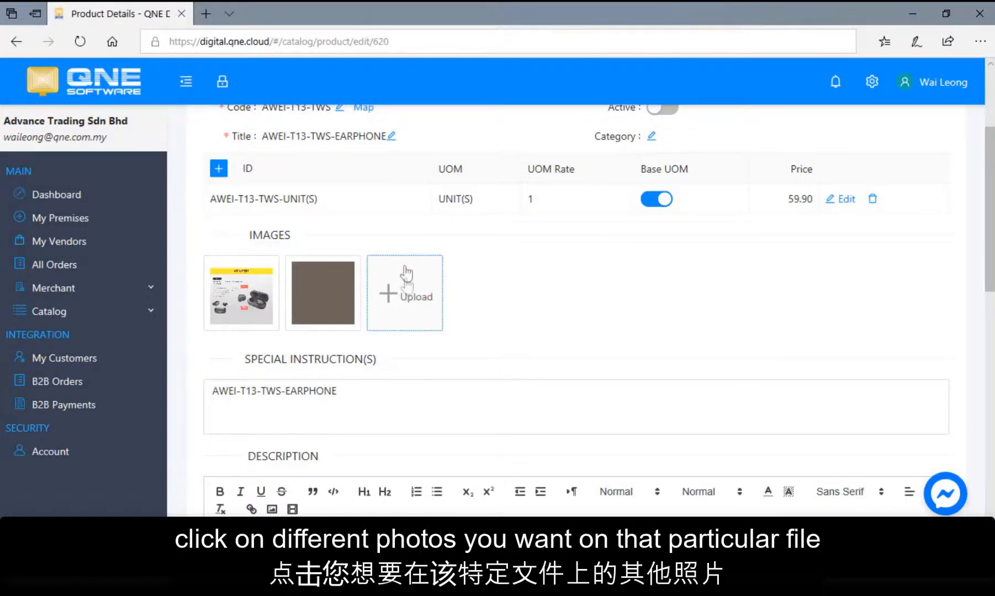
click(404, 292)
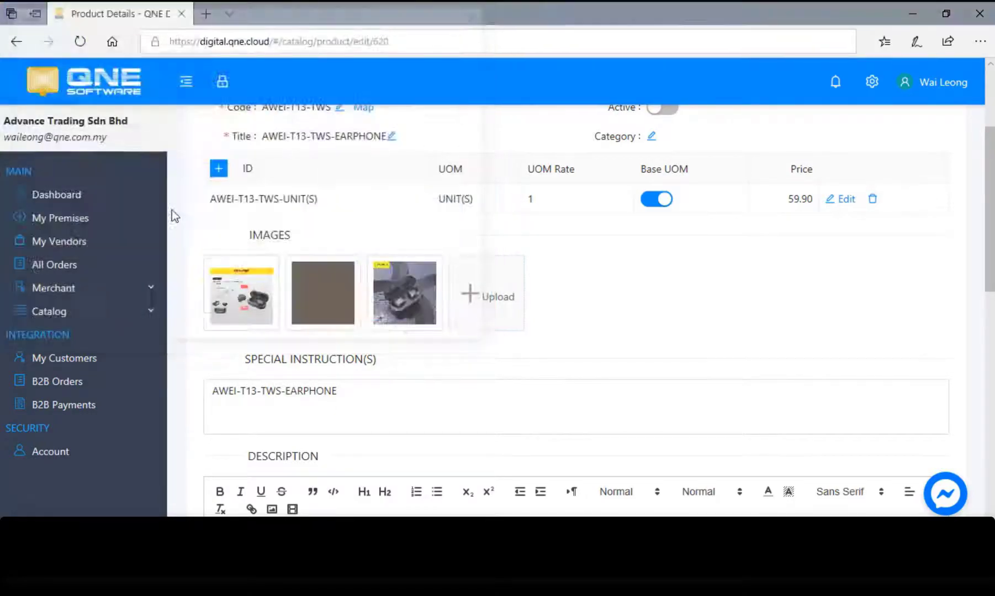
scroll(down, 3)
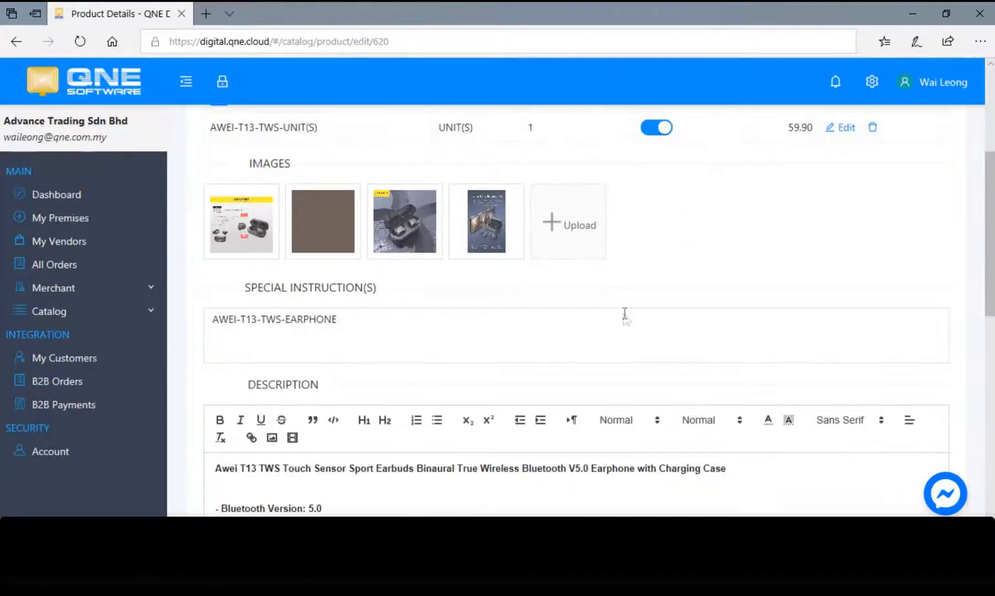
scroll(down, 3)
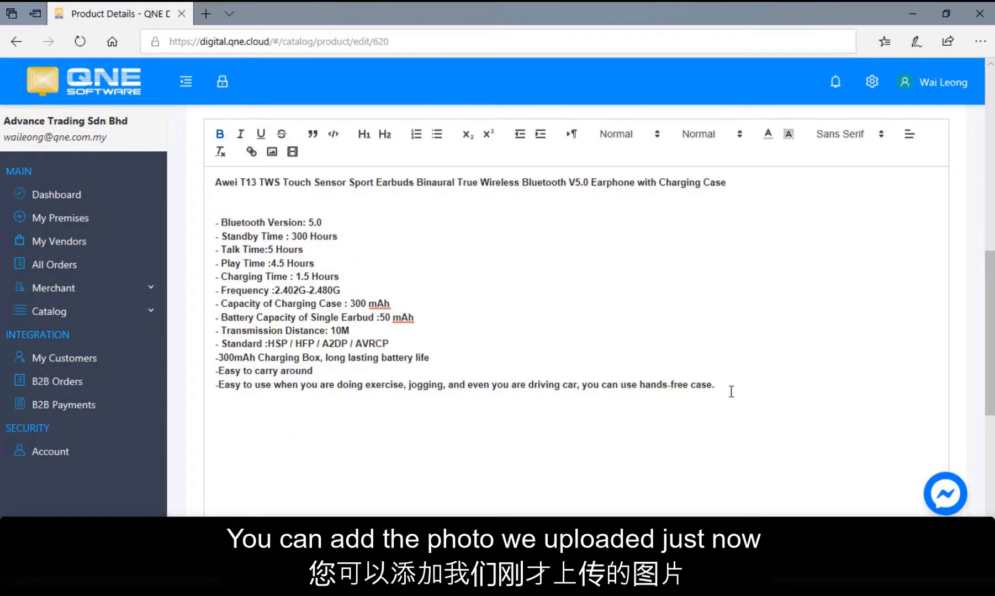
Embed photo 01.jpg below the specification text in the description.
click(271, 151)
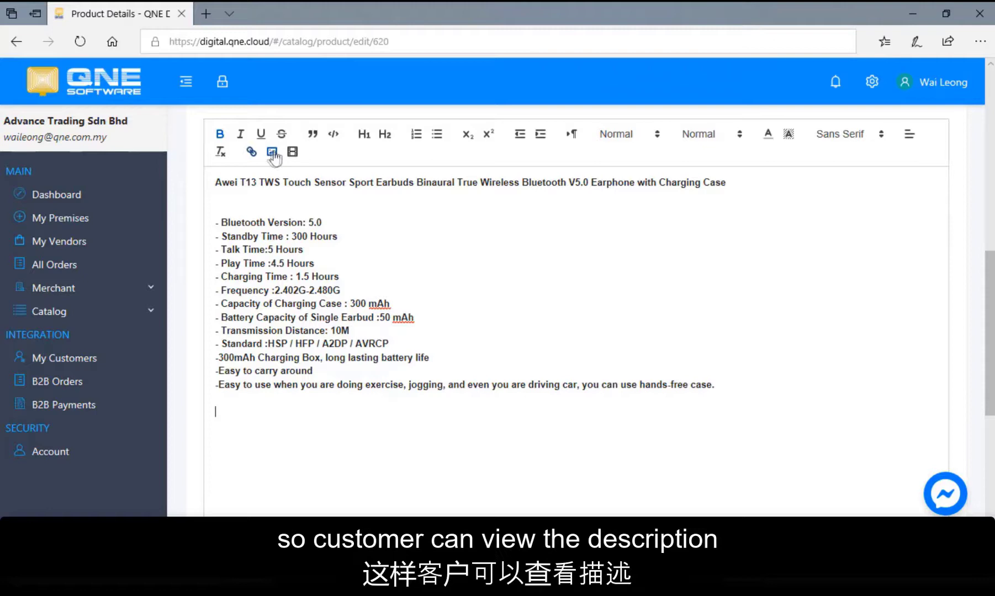
click(273, 152)
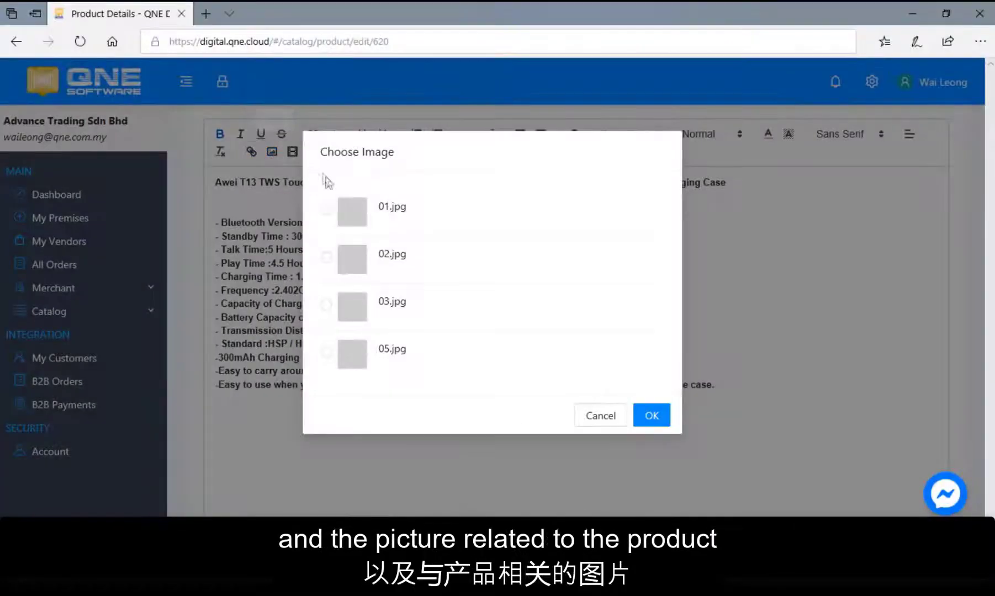
click(326, 212)
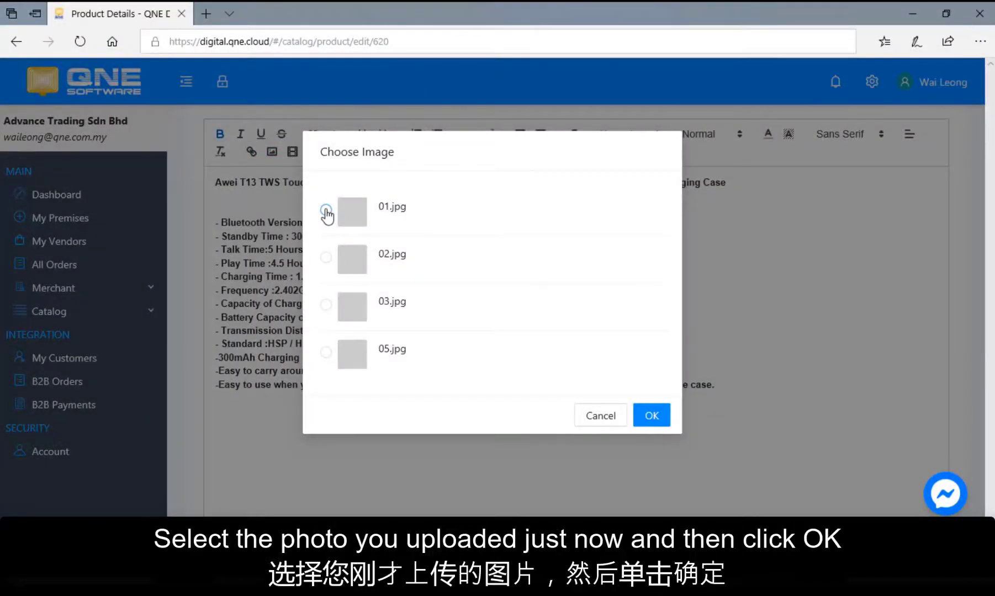
click(325, 209)
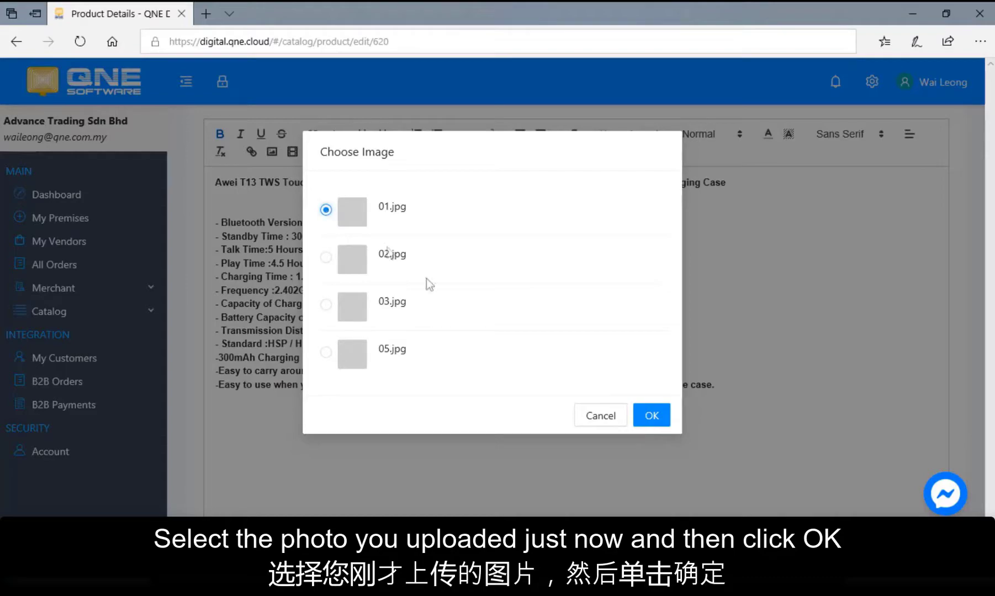
click(651, 415)
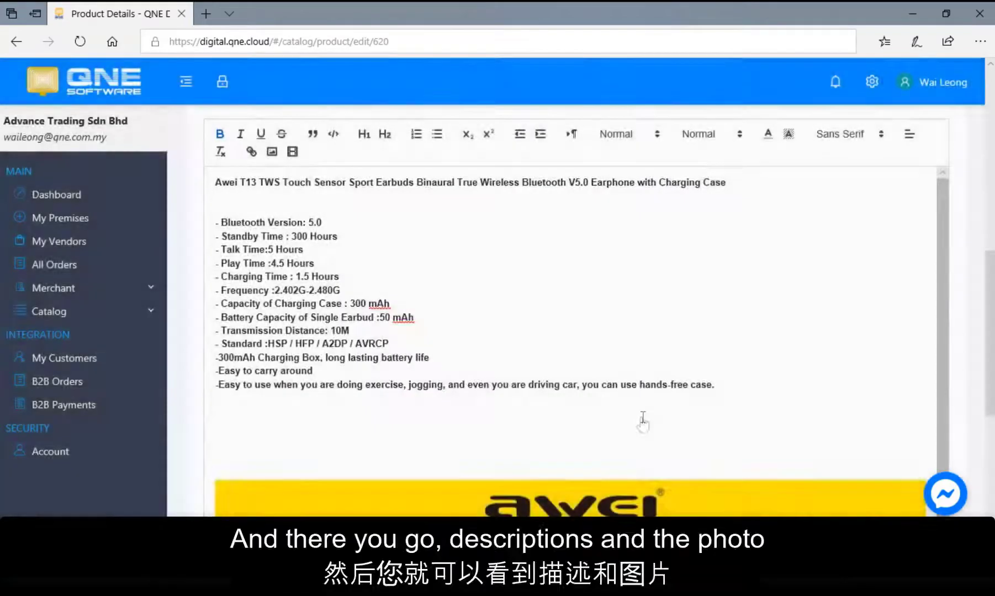
scroll(down, 3)
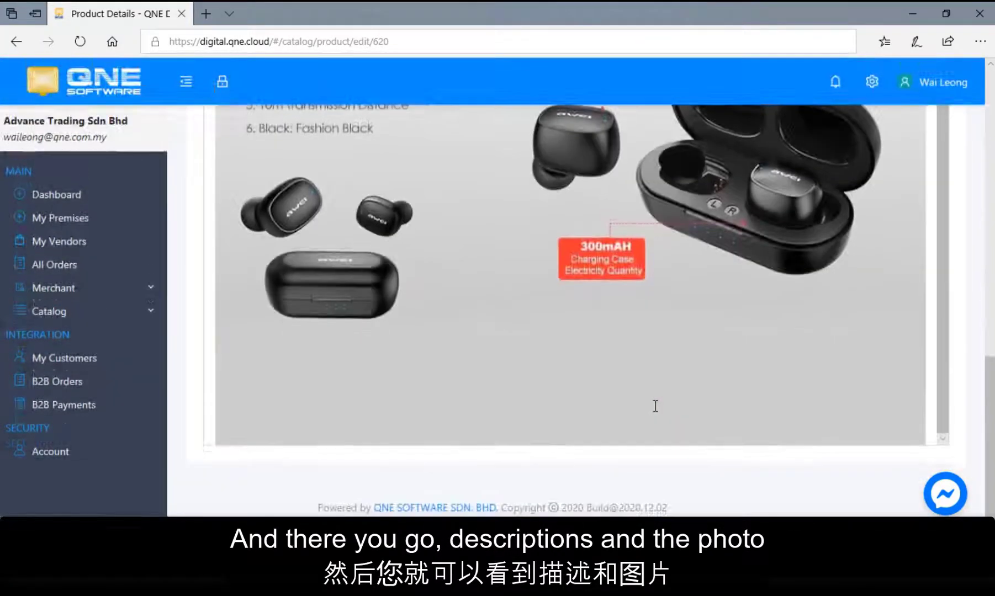
scroll(up, 3)
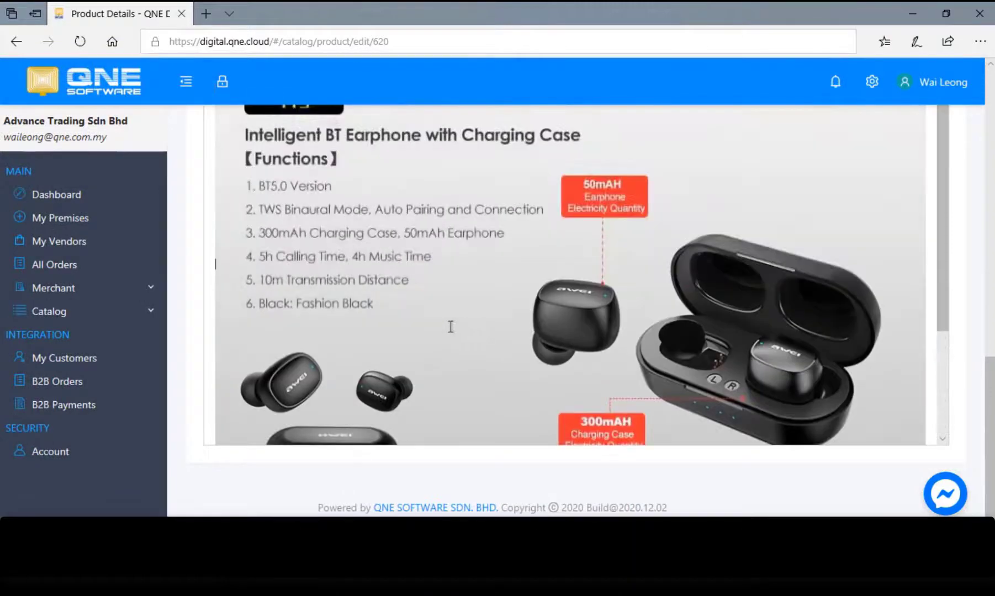
scroll(up, 3)
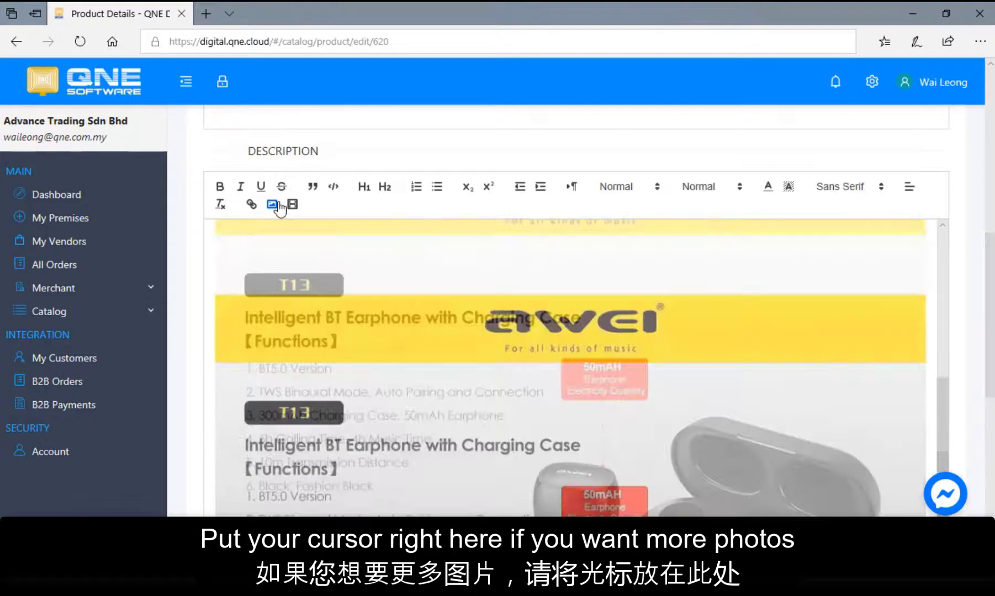
Embed photos 02.jpg, 03.jpg and 05.jpg after 01.jpg in the description.
click(272, 204)
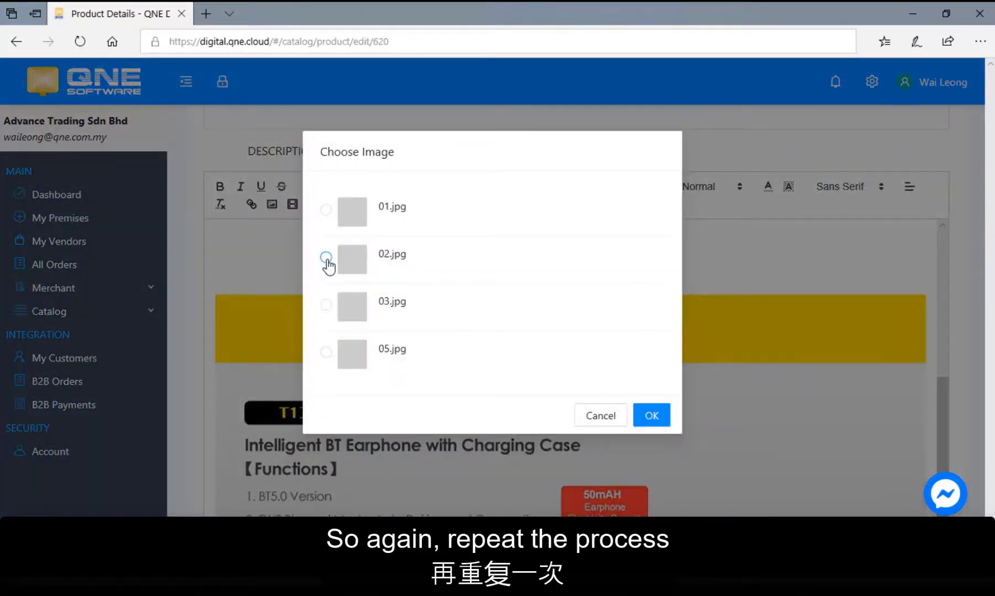
click(651, 415)
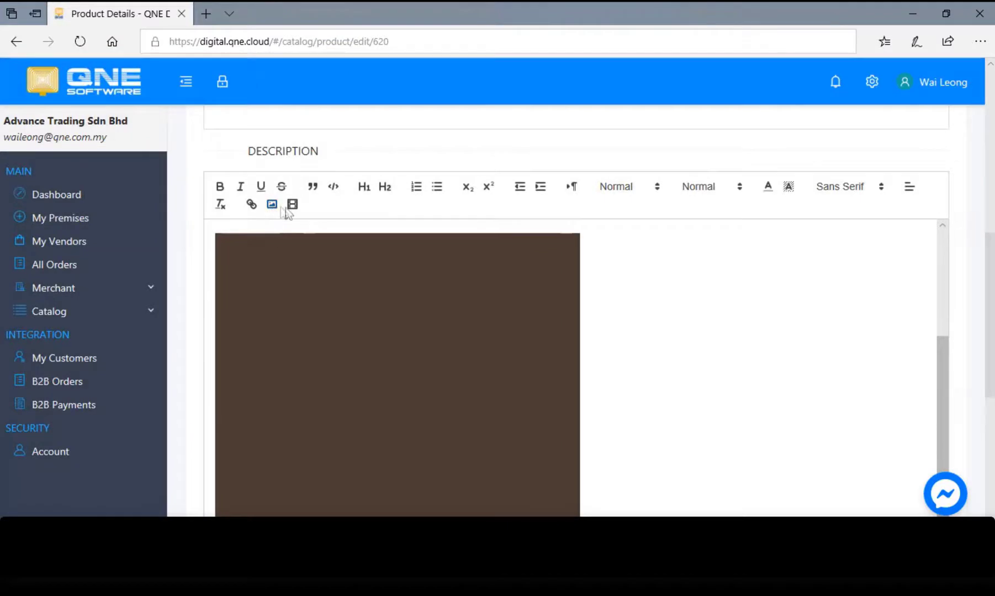
click(271, 187)
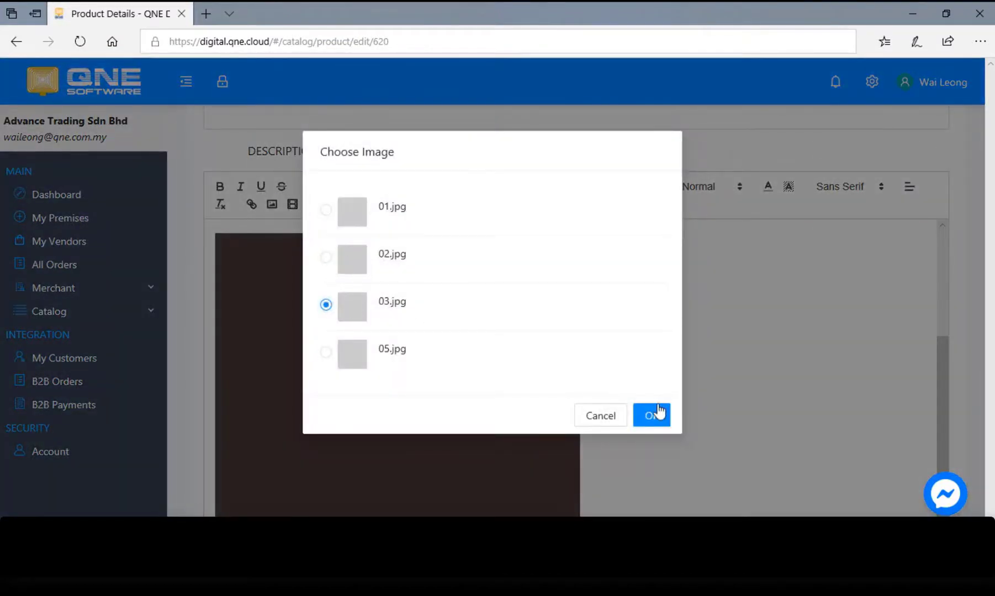
click(651, 415)
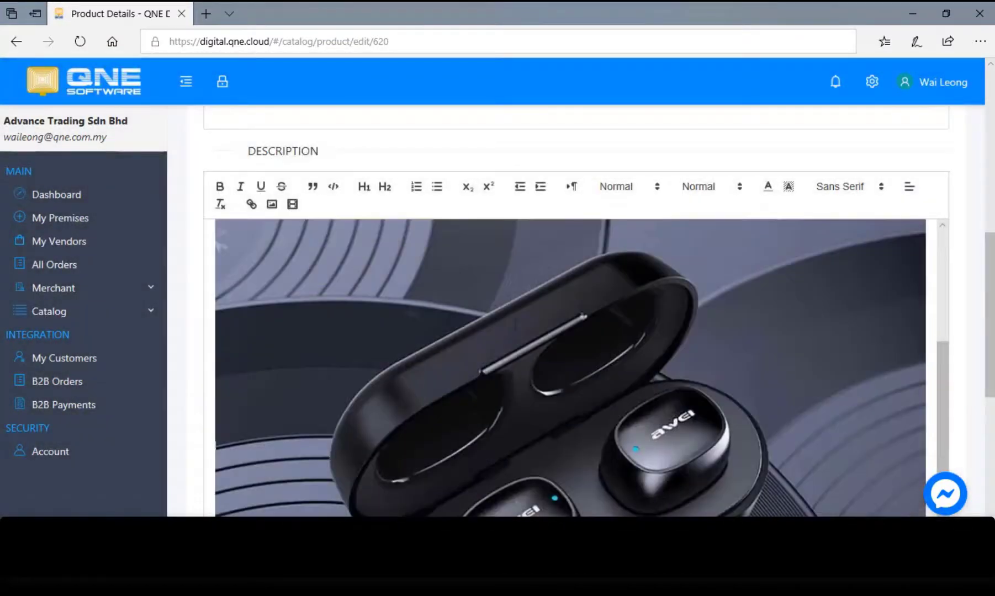
click(271, 186)
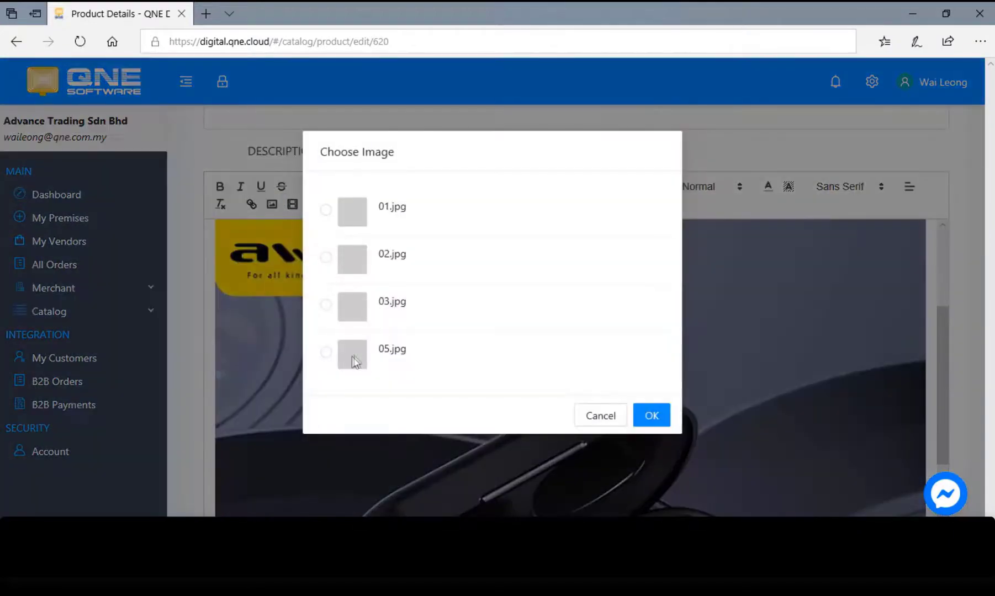
click(325, 353)
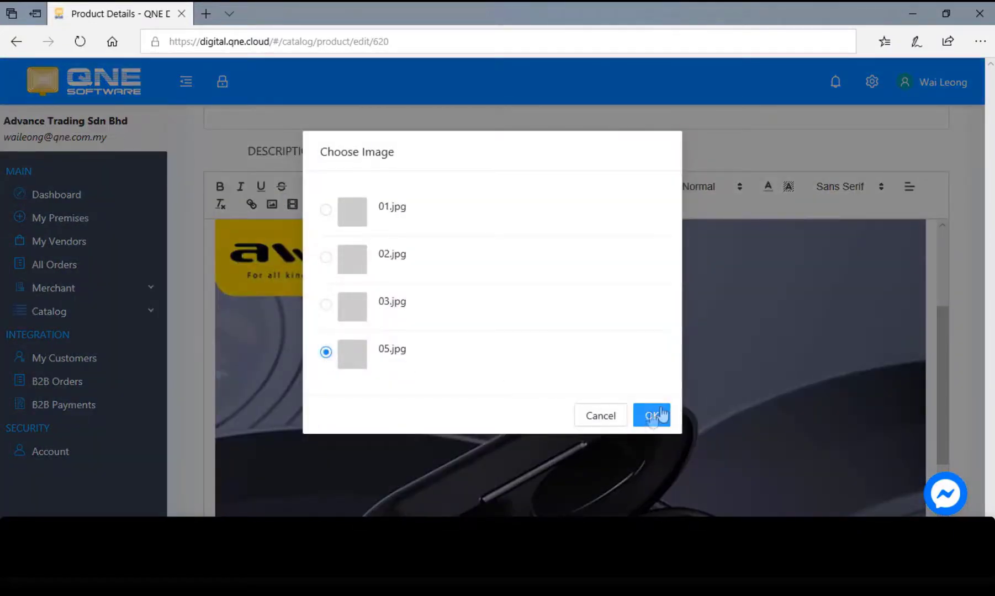
click(651, 416)
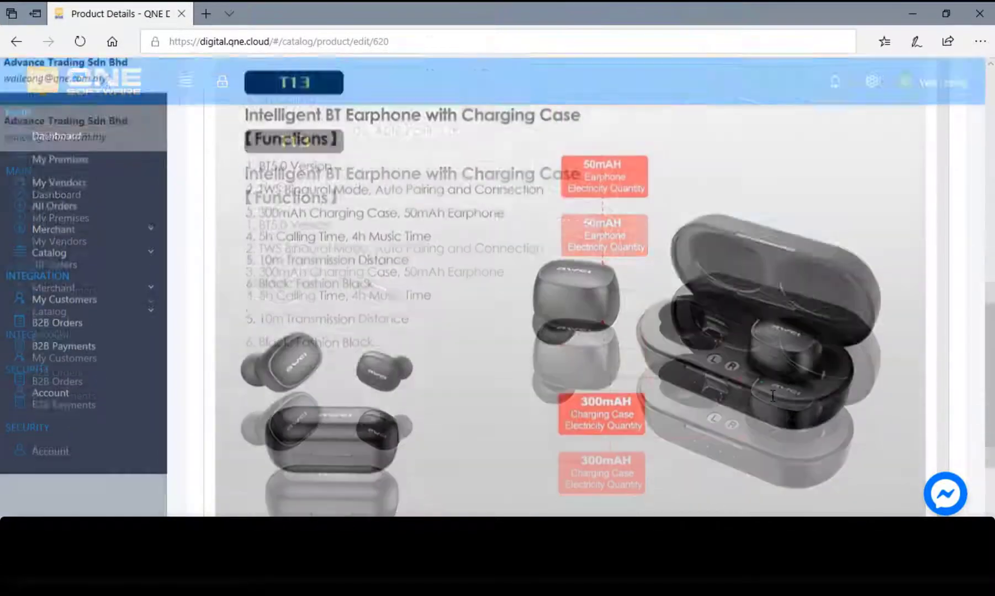
scroll(down, 3)
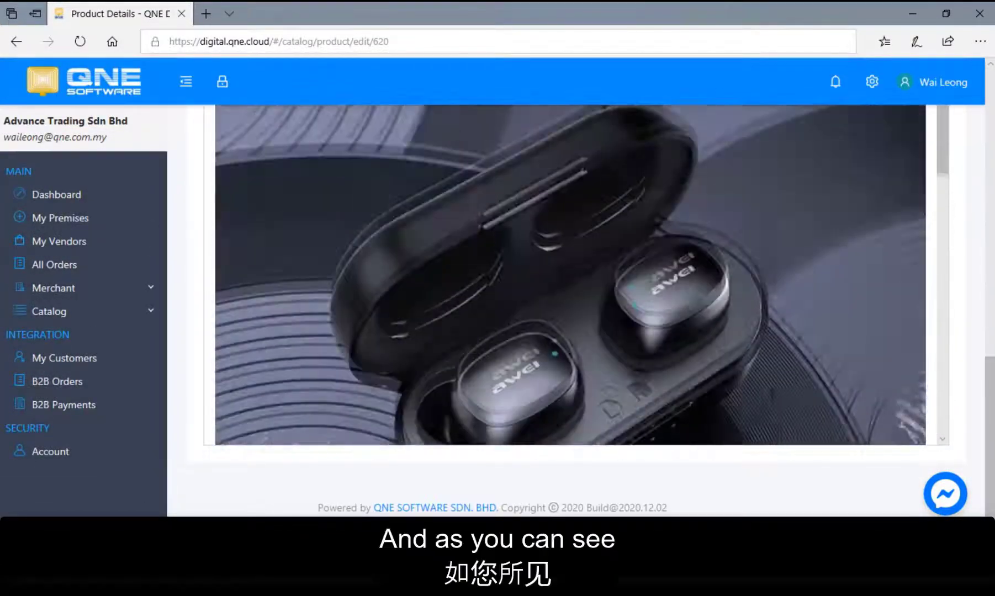
scroll(up, 3)
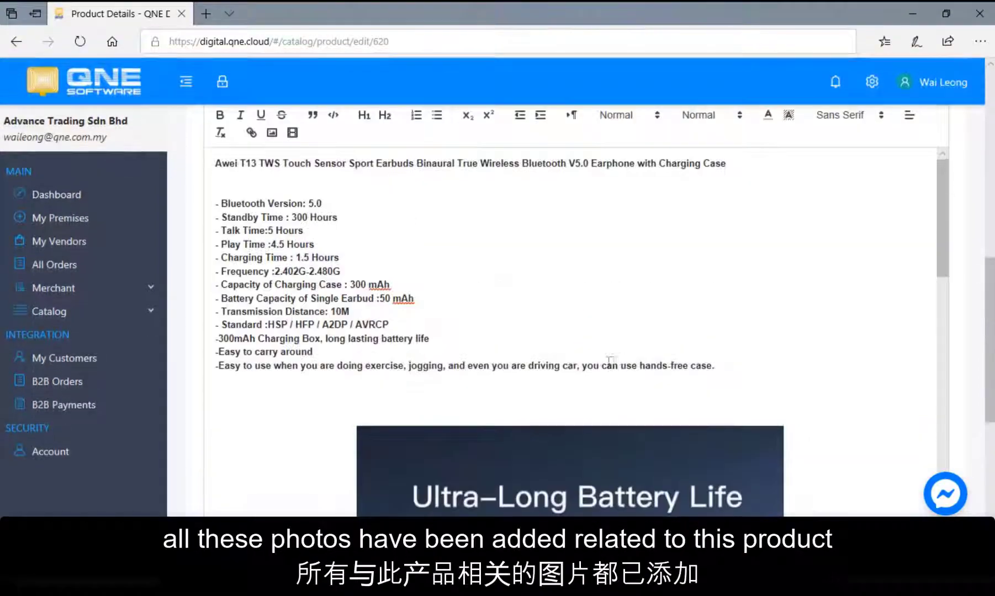
scroll(up, 3)
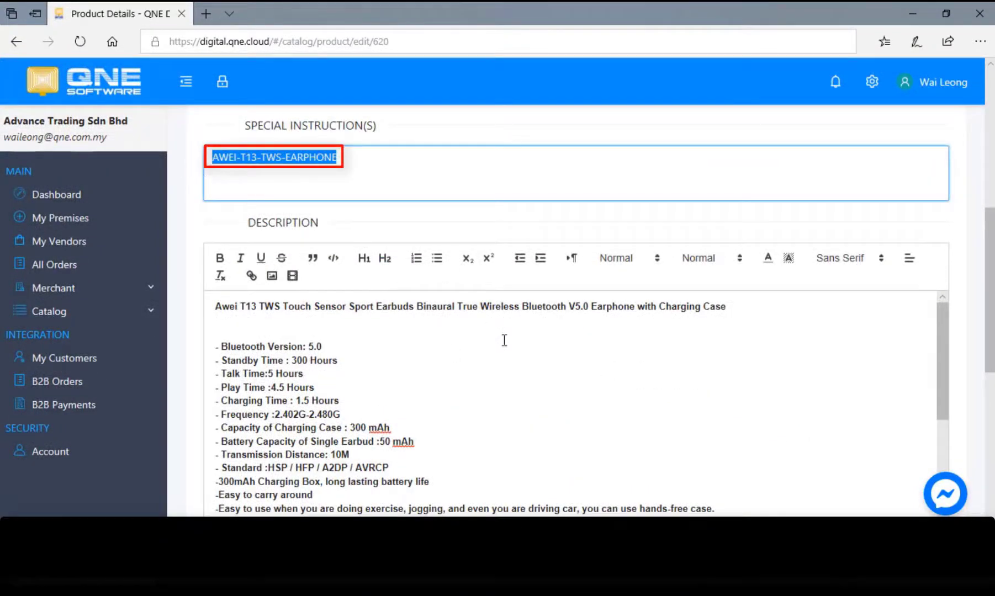
scroll(up, 3)
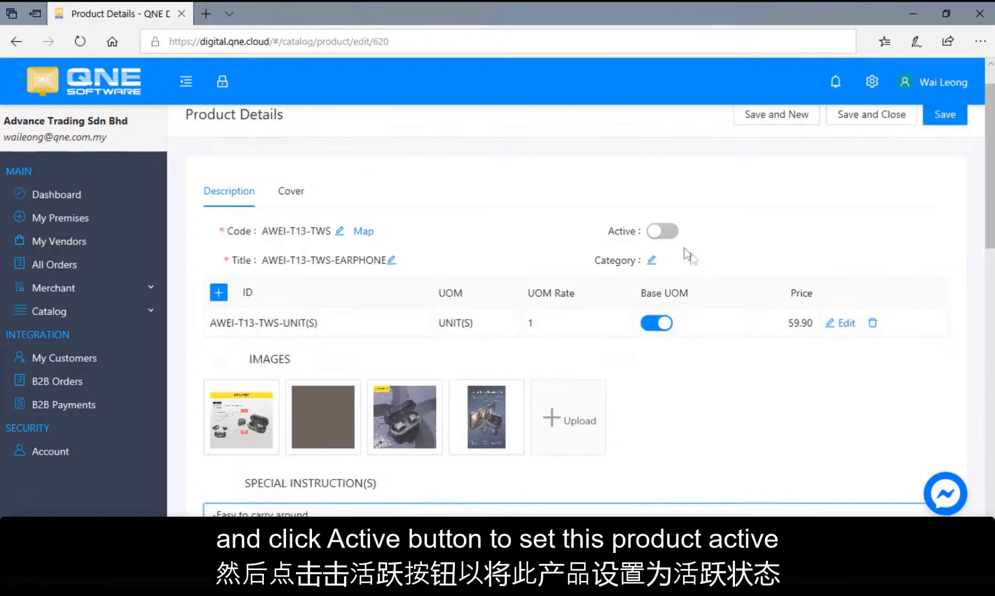
scroll(up, 3)
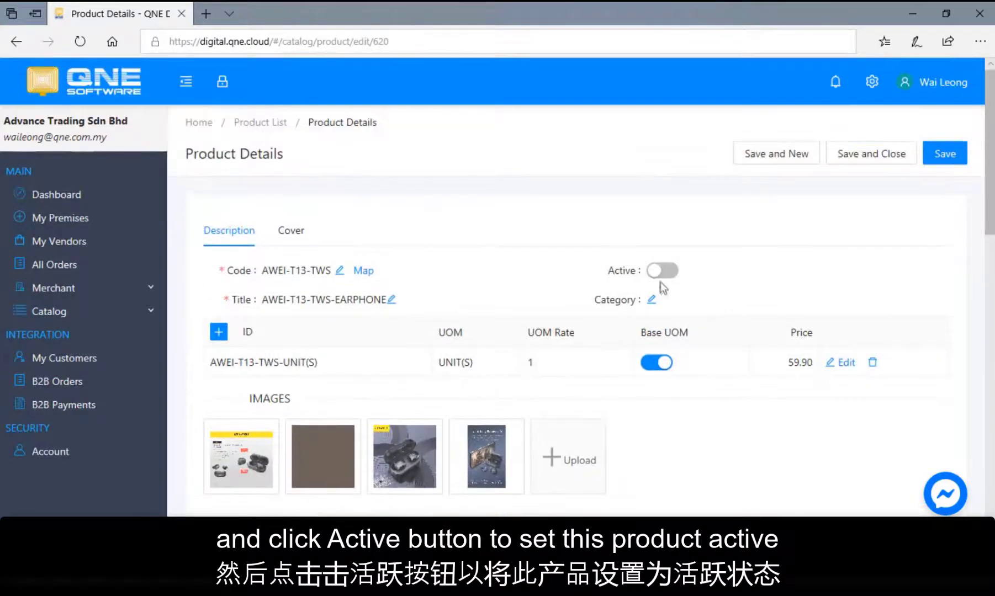
Make the AWEI-T13-TWS product active, assign it to the Earphone category and save it.
click(661, 269)
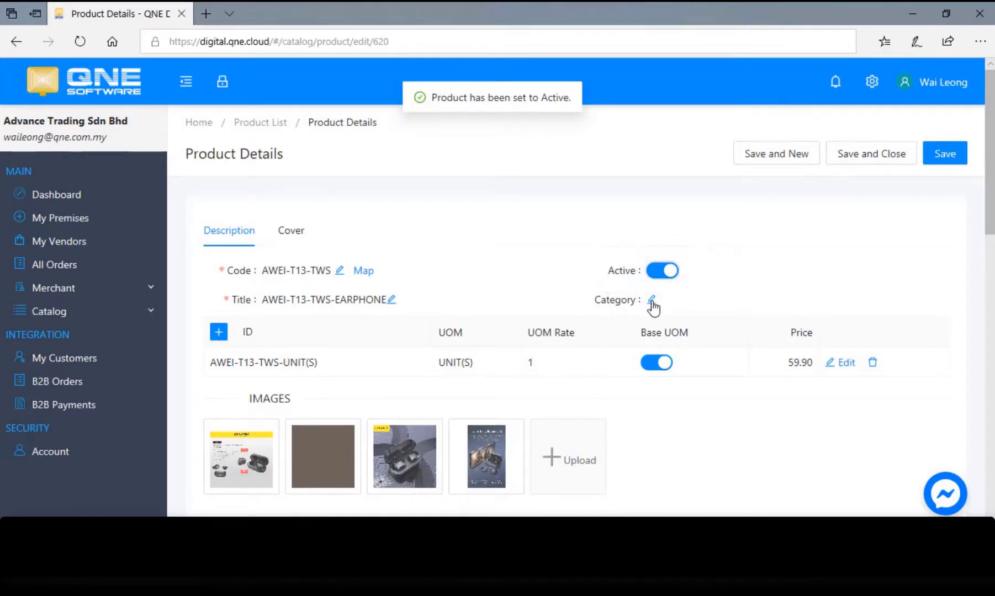
click(651, 299)
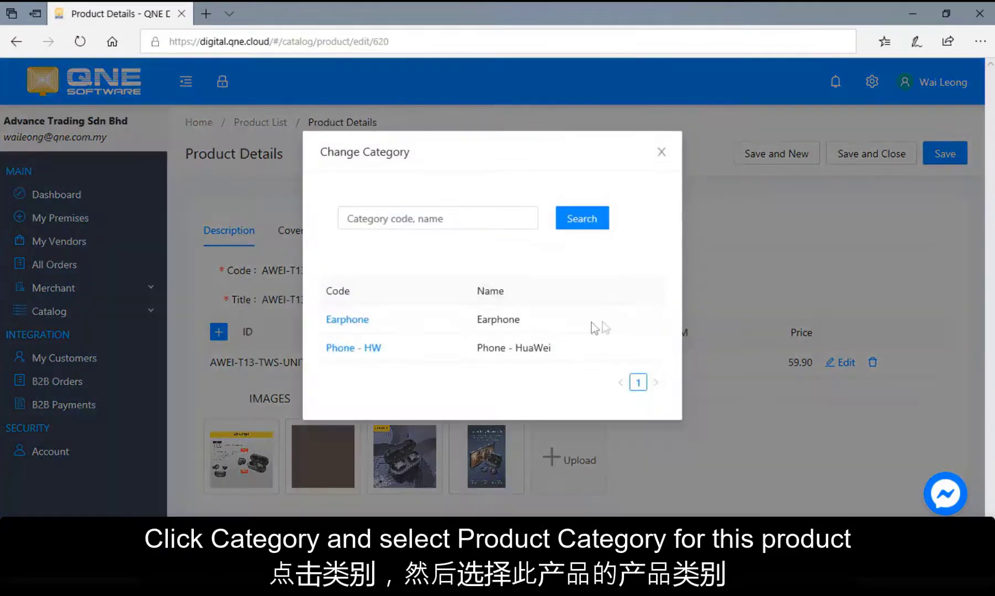
click(346, 319)
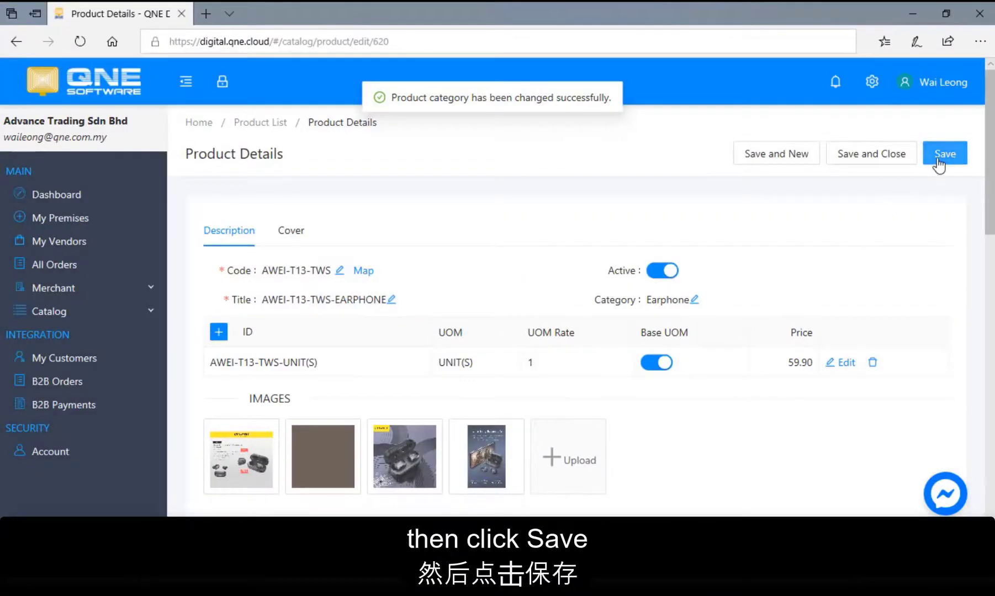
click(945, 154)
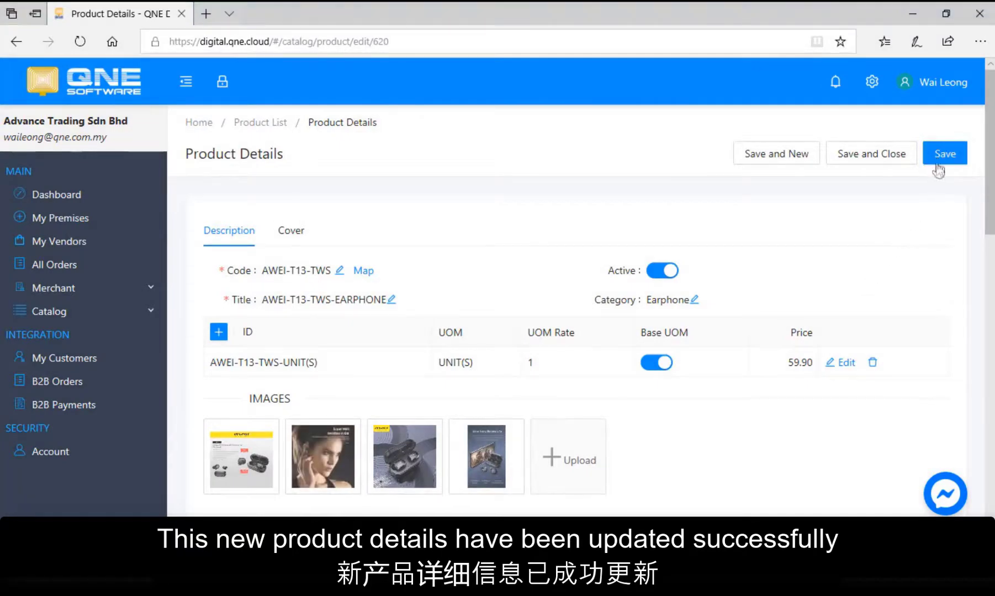
mouse_move(871, 152)
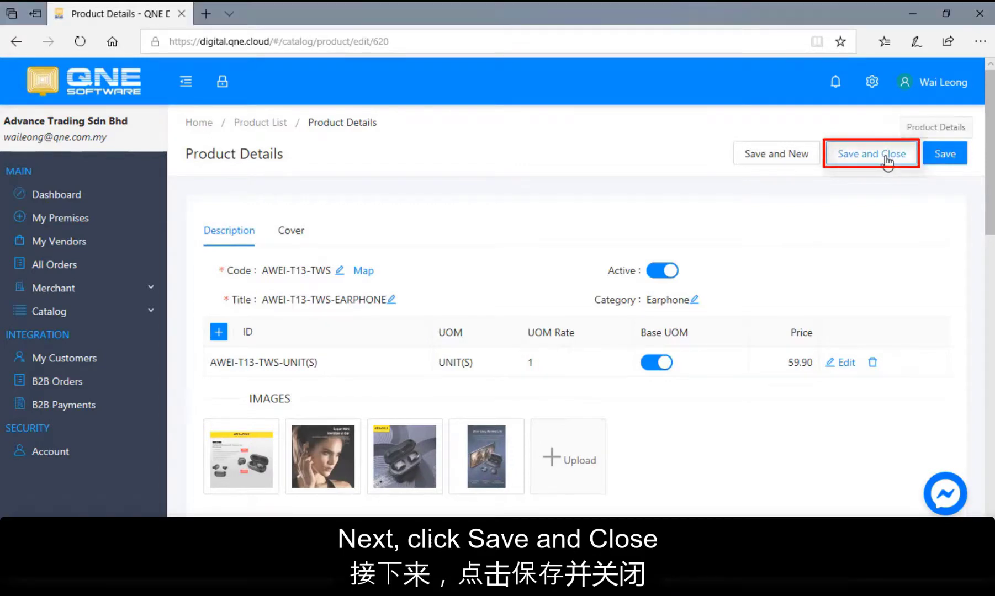
click(871, 154)
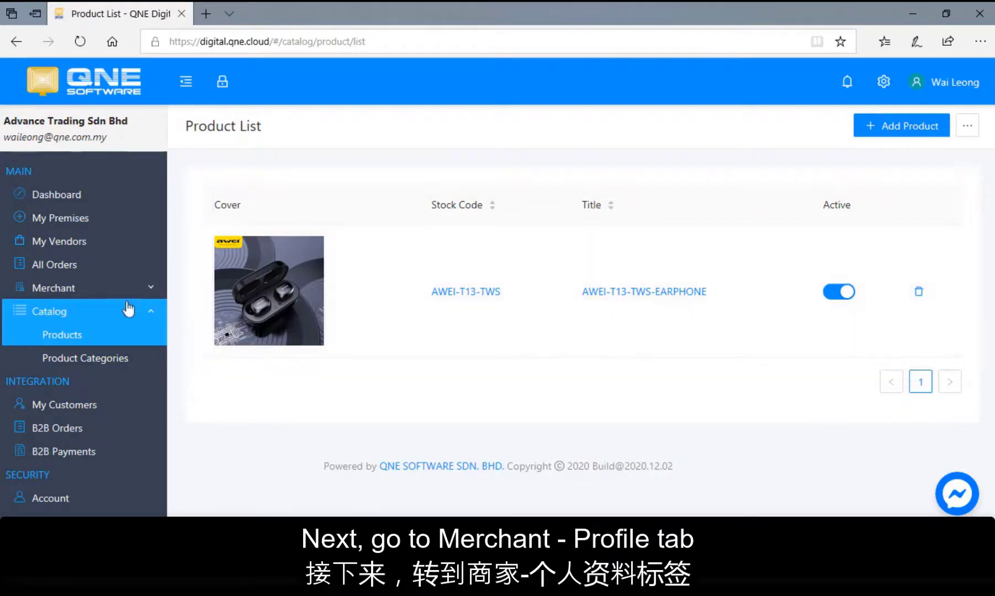
Expand the Merchant section in the sidebar to reveal its settings pages.
click(53, 287)
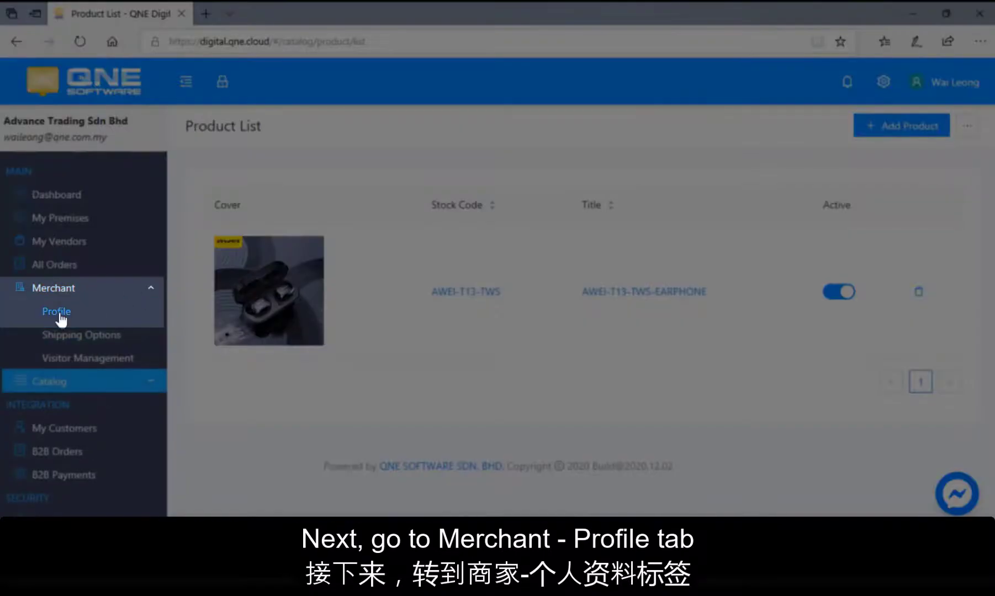
click(56, 311)
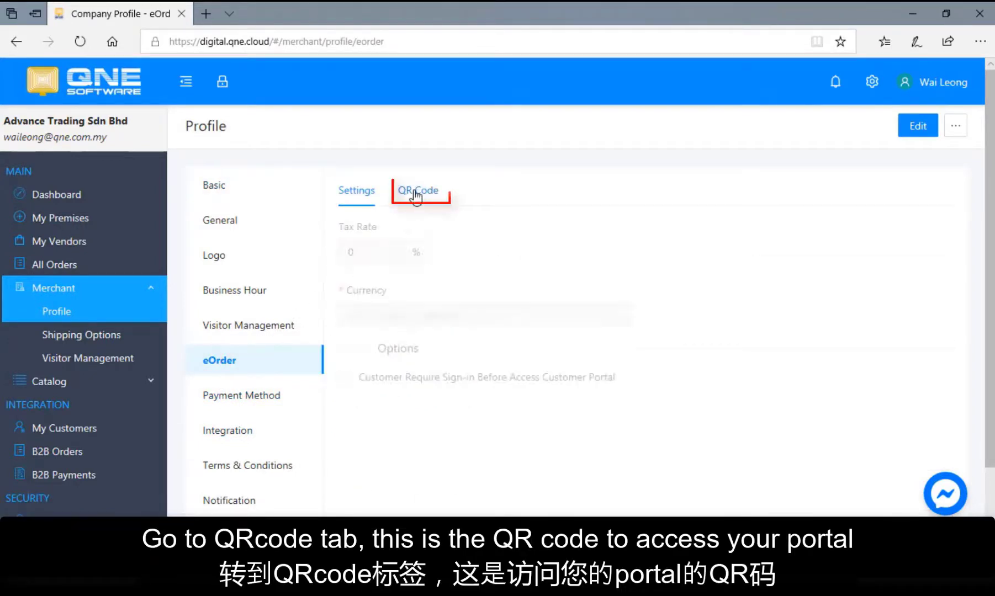
click(418, 190)
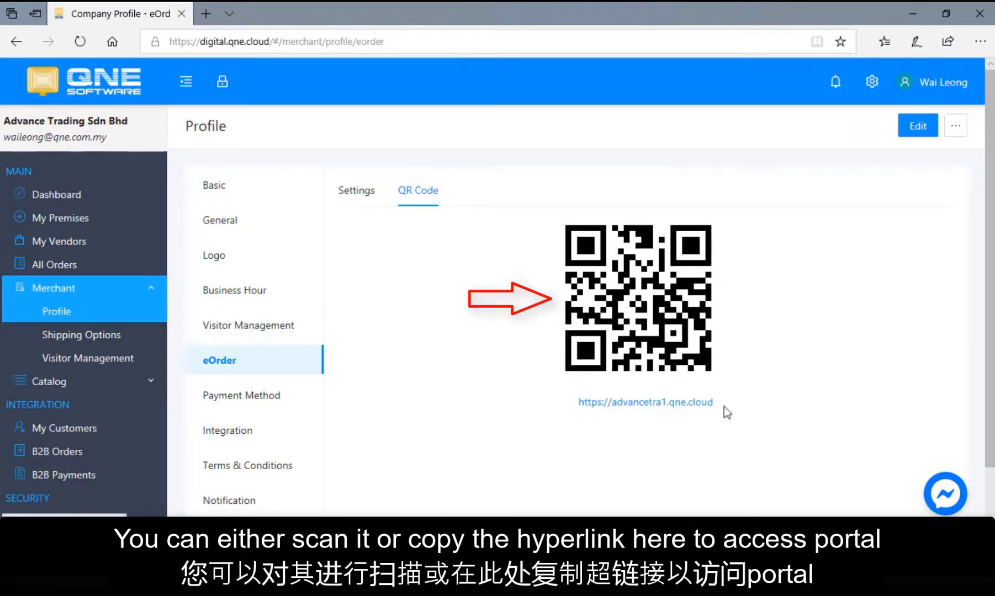
double_click(645, 401)
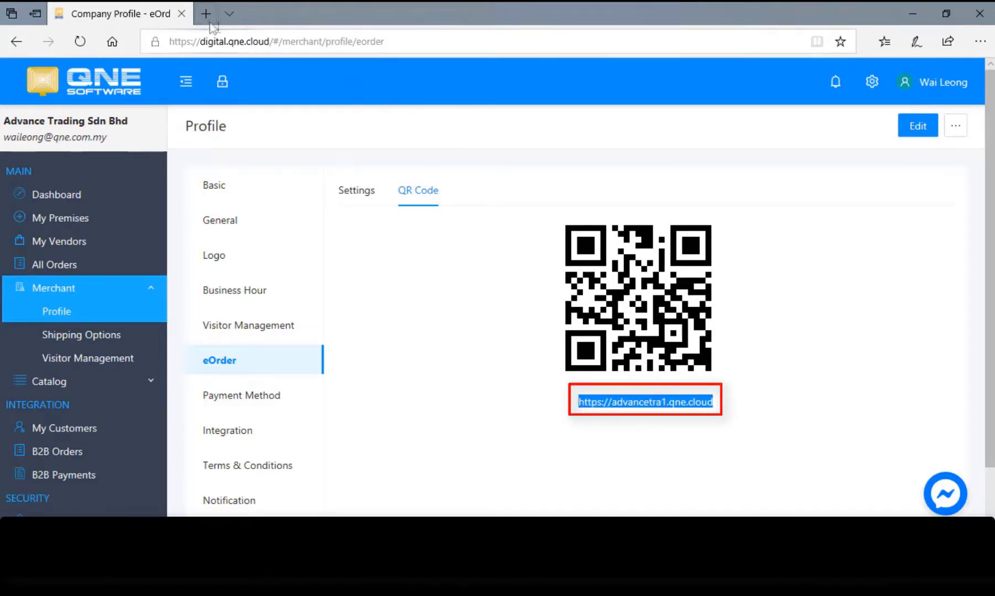
Load the customer portal advancetra1.qne.cloud in a new Edge tab.
click(204, 14)
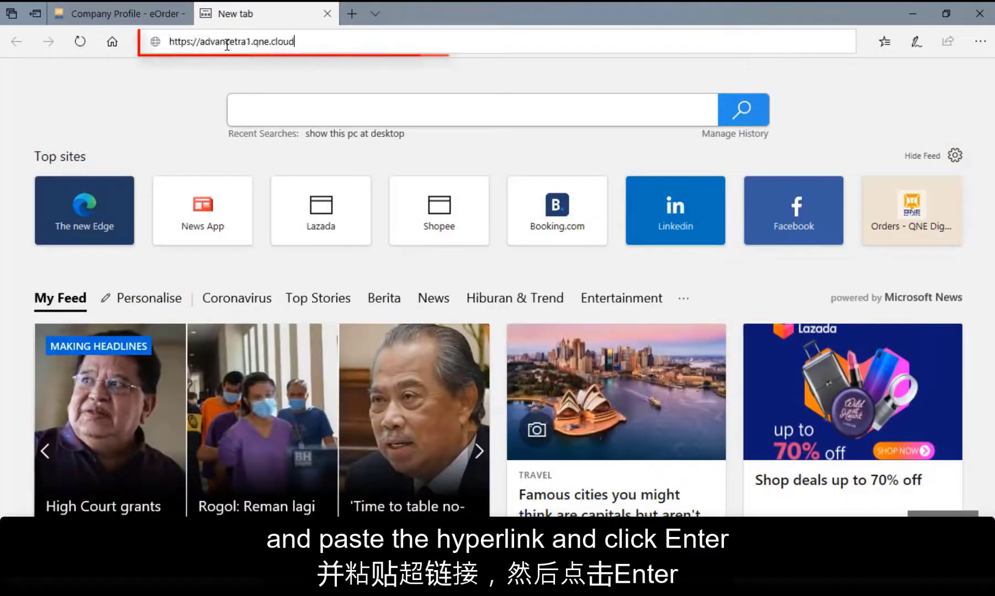
key(Return)
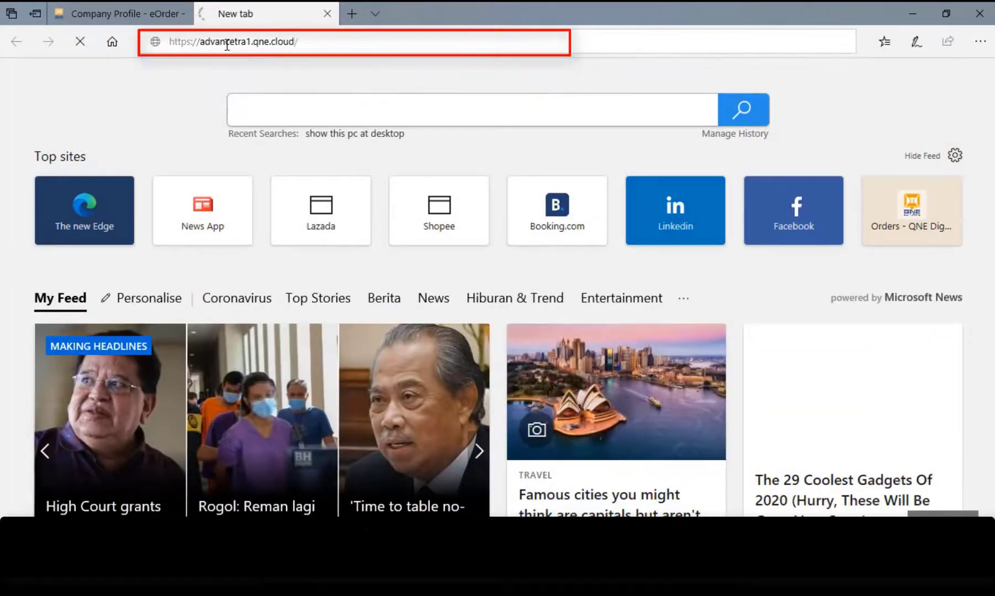
key(Return)
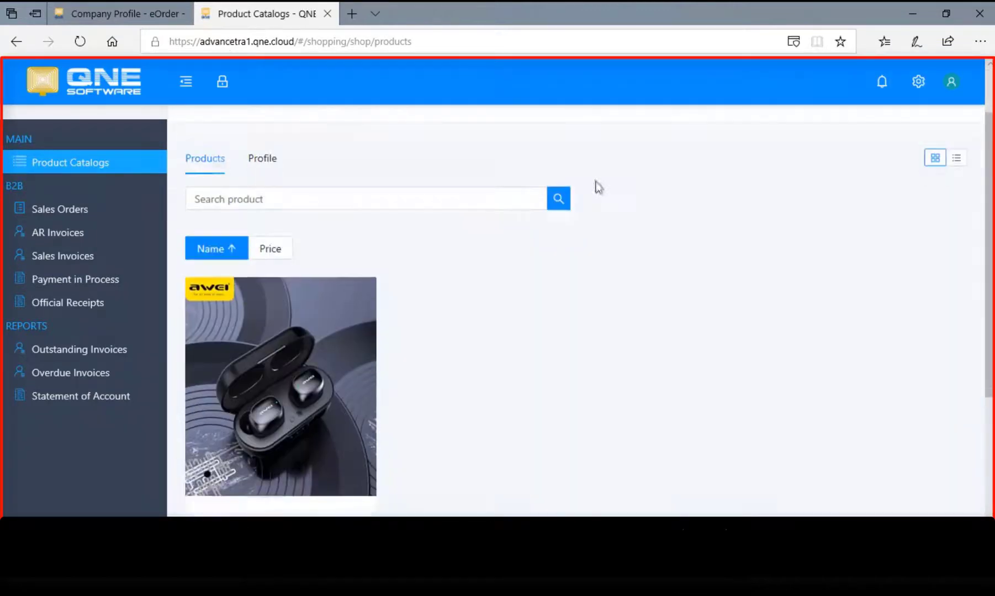
scroll(down, 3)
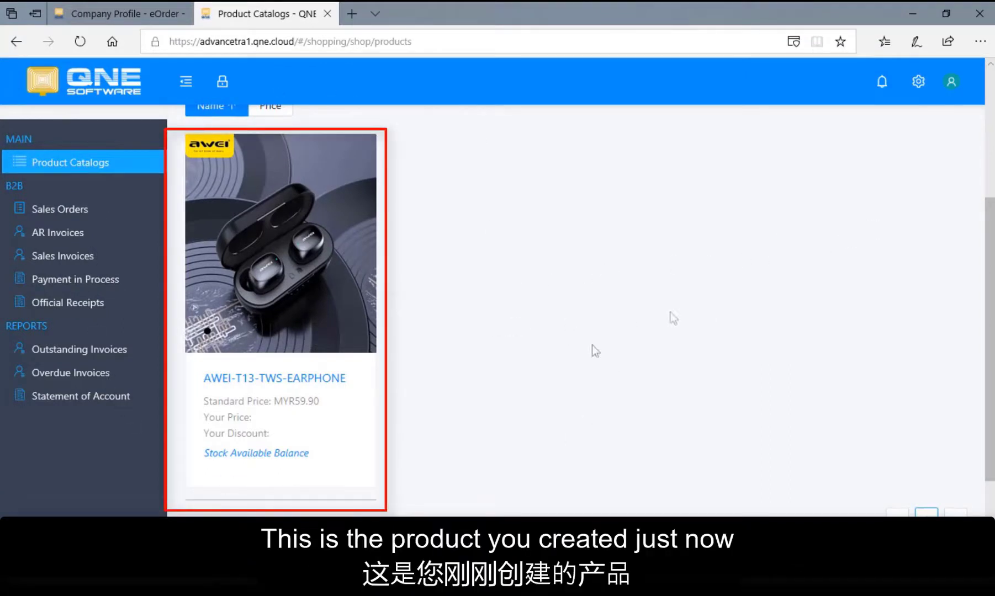
mouse_move(273, 378)
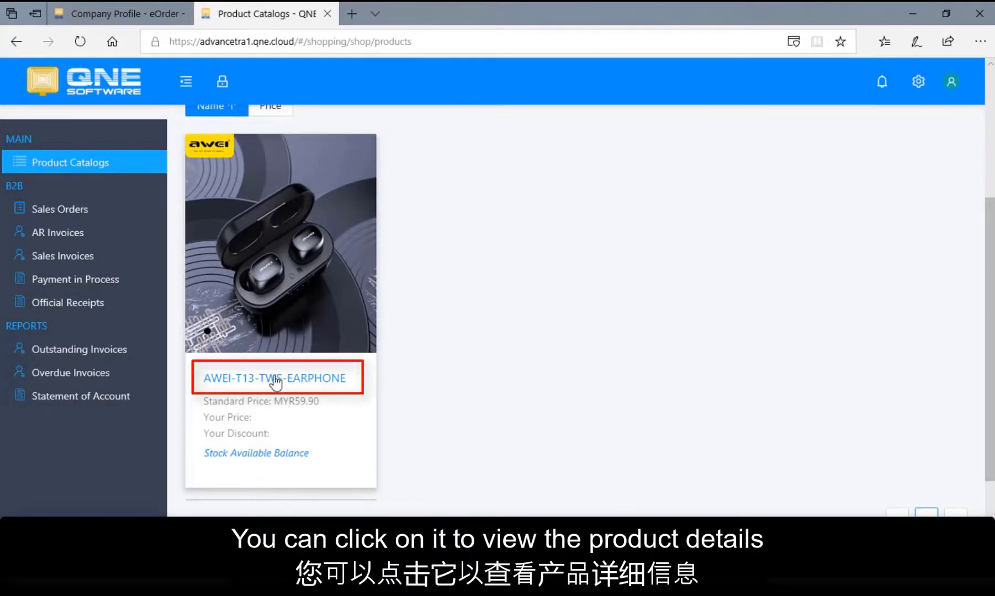
View the AWEI-T13-TWS-EARPHONE portal page with its $59.90 price, description and photos.
click(275, 377)
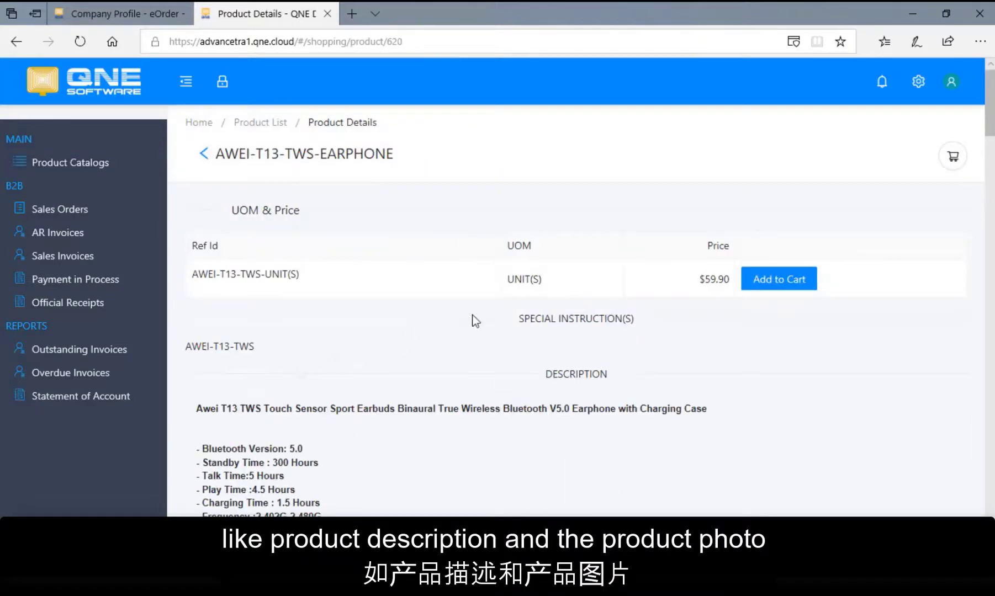
scroll(down, 3)
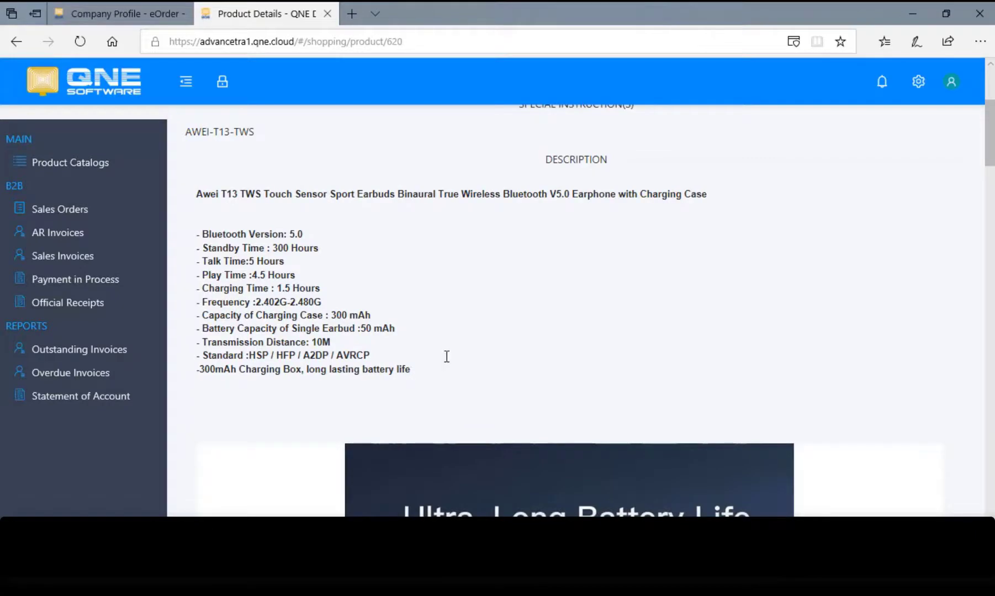
scroll(down, 3)
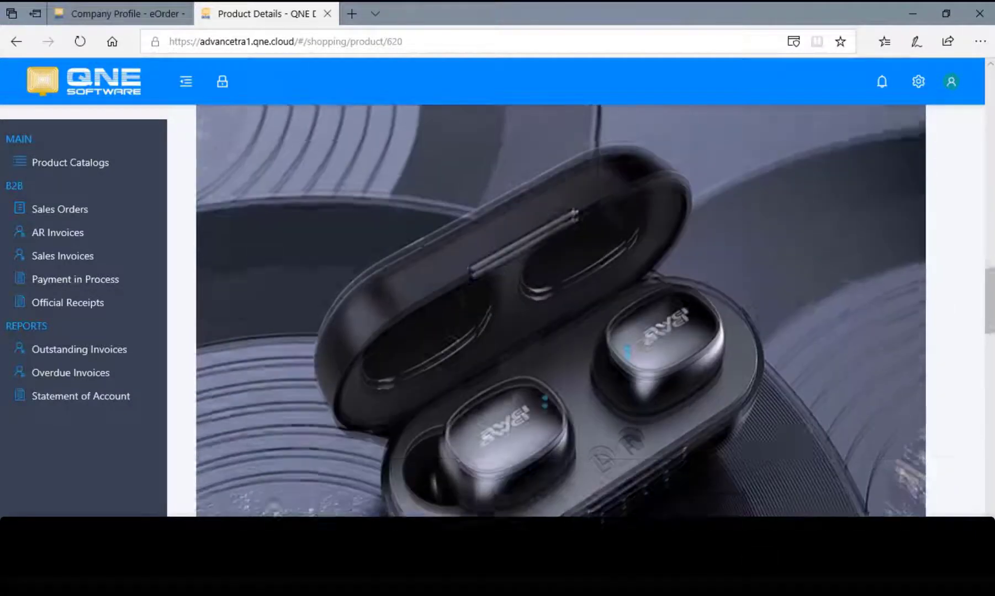
scroll(down, 3)
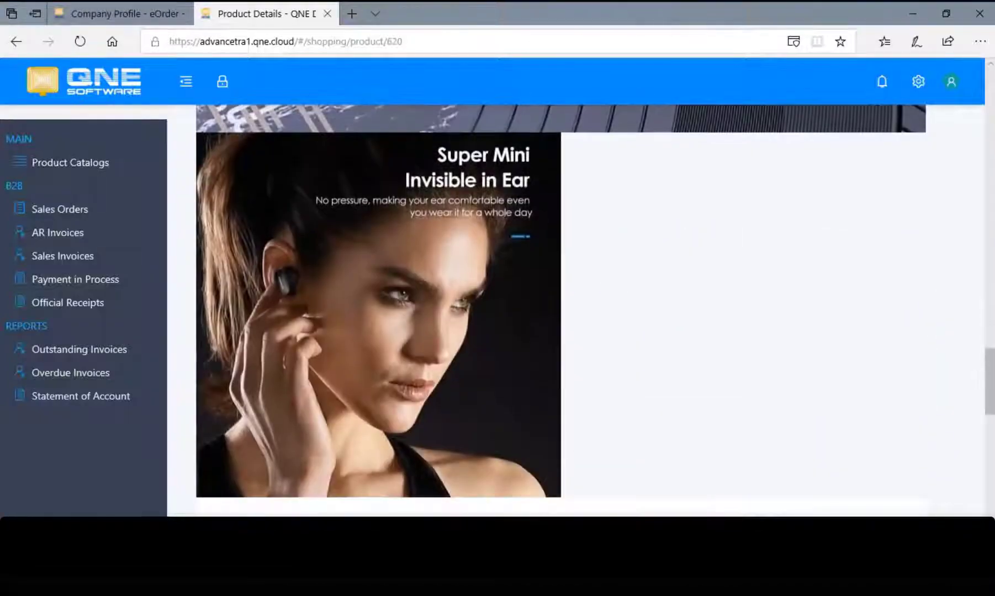
scroll(down, 3)
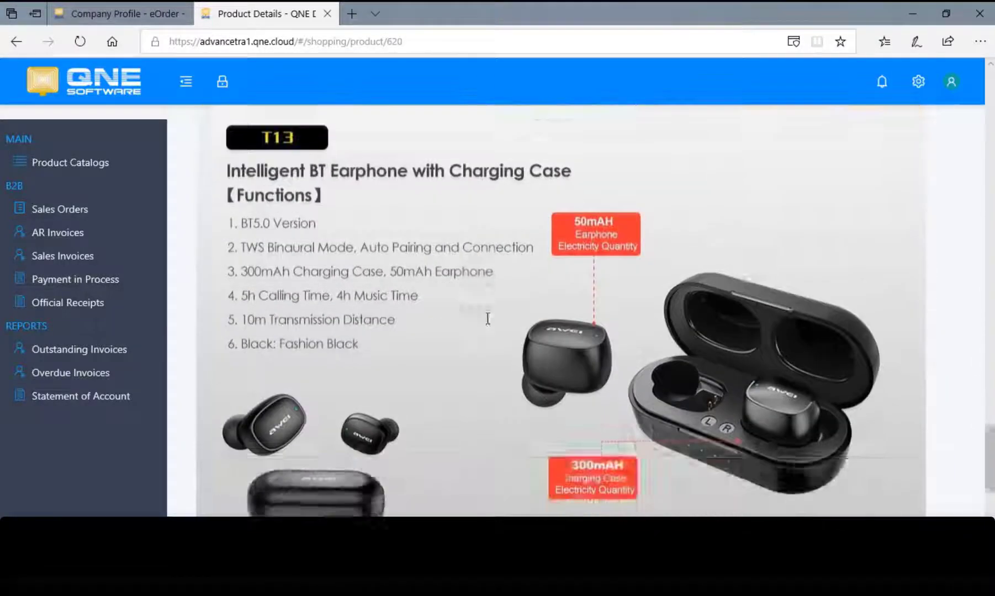
scroll(down, 3)
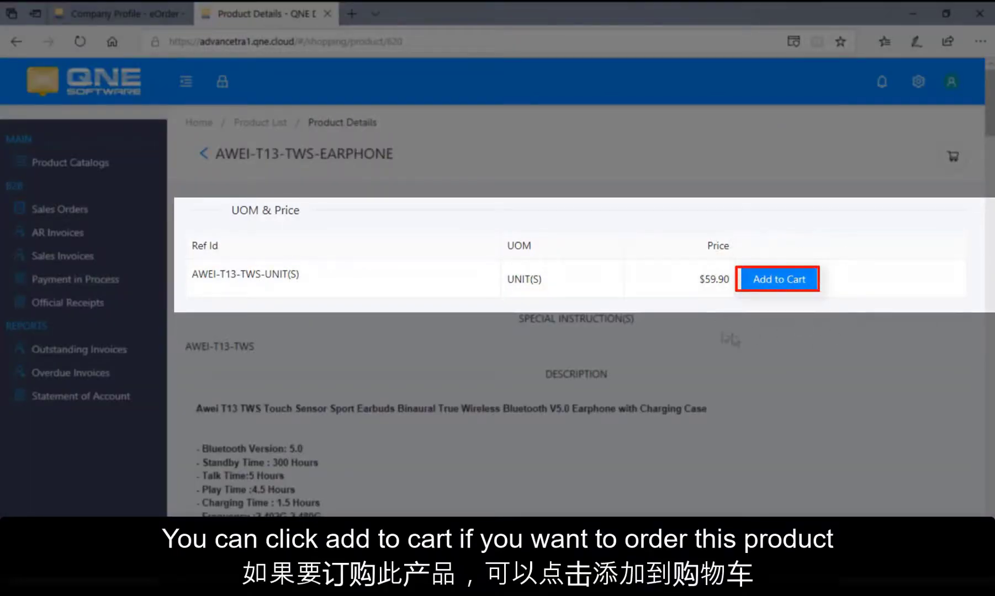
mouse_move(800, 252)
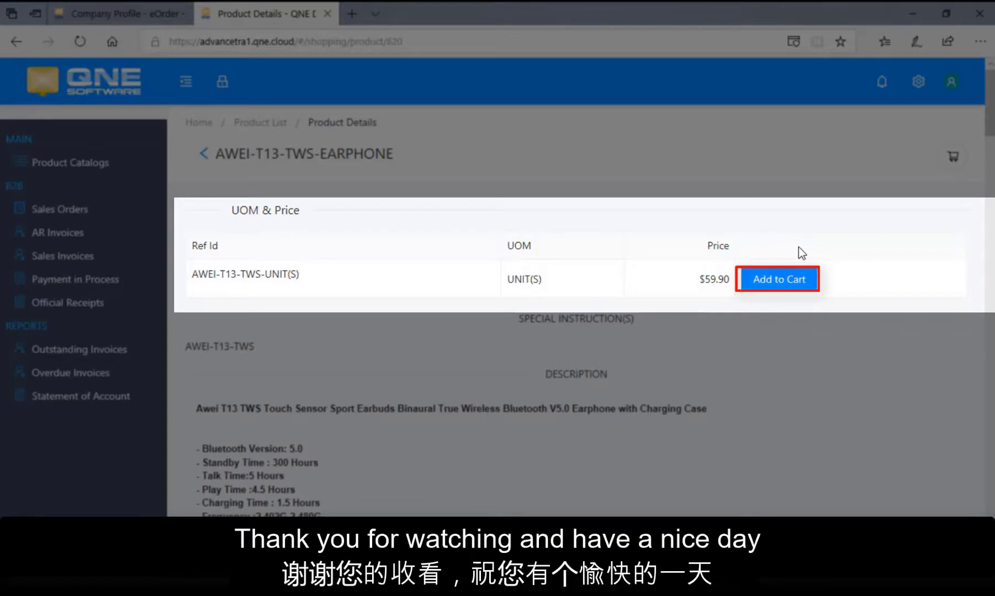